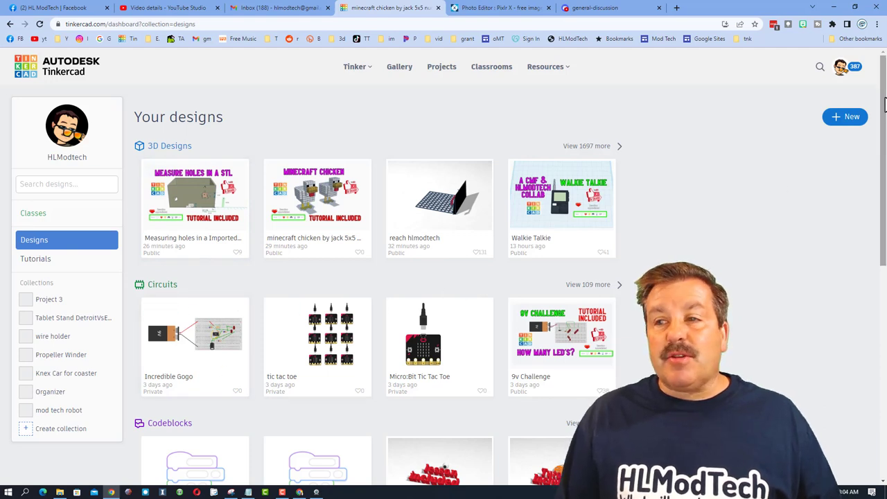
Create a new circuit design from the dashboard and rename it 'RR lights mdh'
{"action": "left_click", "coordinate": [846, 116]}
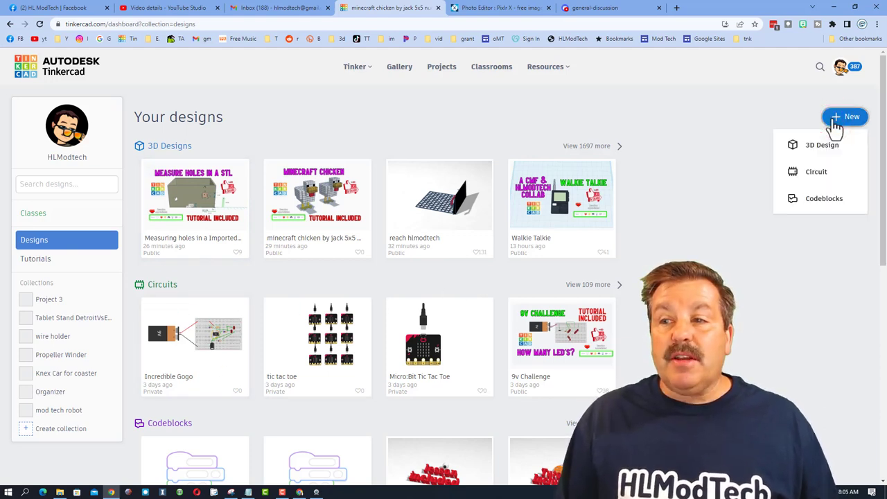
{"action": "left_click", "coordinate": [816, 172]}
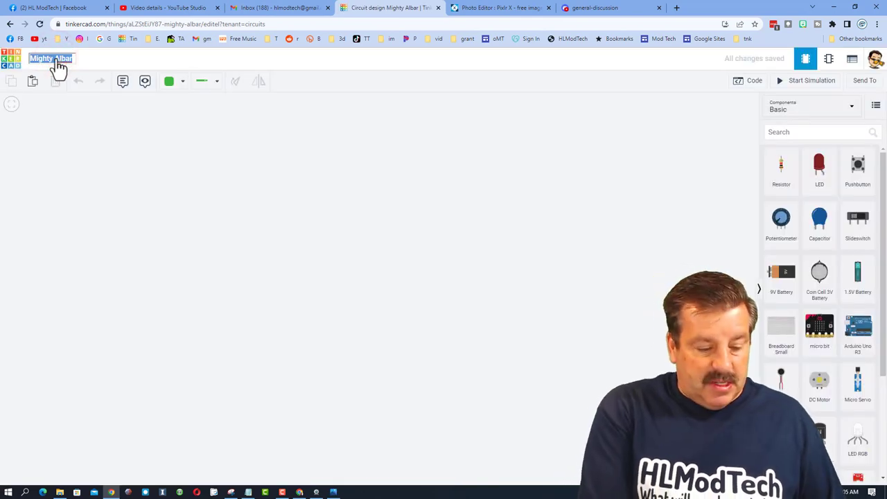
{"action": "type", "text": "RR lights mdh"}
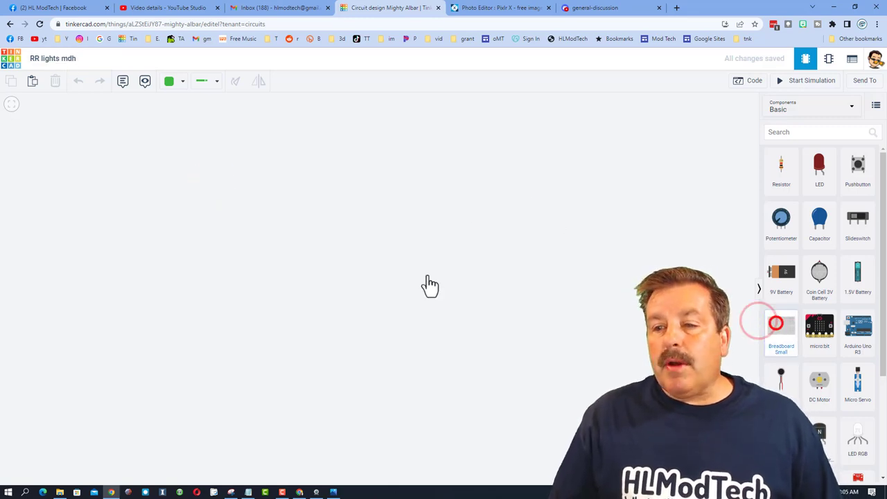
Place a small breadboard and a rotated 9V battery, wiring its terminals to the power rails
{"action": "left_click", "coordinate": [782, 326]}
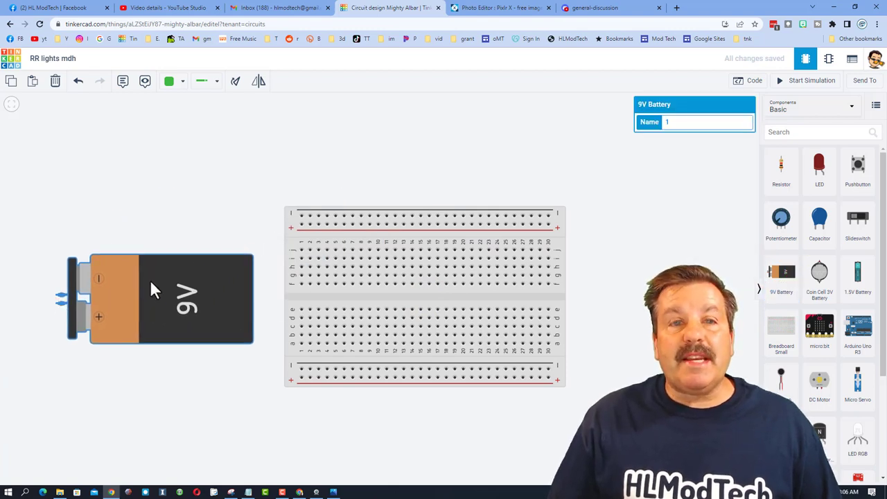
{"action": "left_click", "coordinate": [235, 80]}
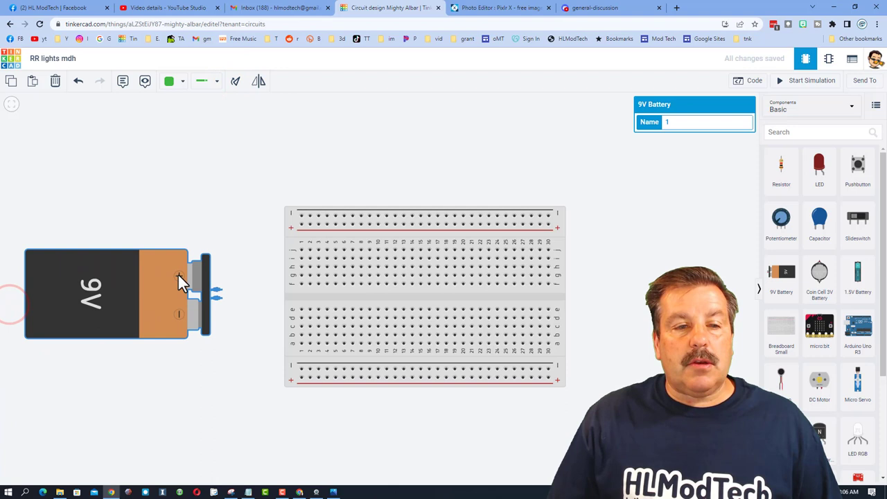
{"action": "mouse_move", "coordinate": [221, 287]}
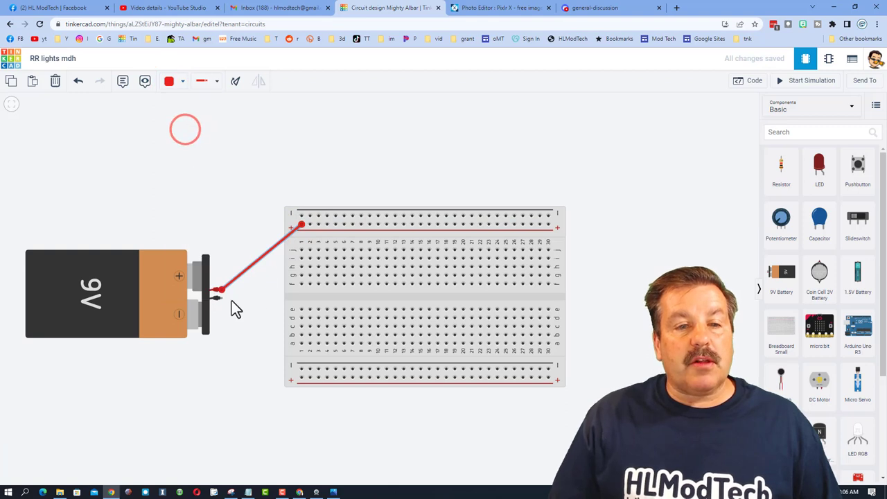
{"action": "mouse_move", "coordinate": [221, 300]}
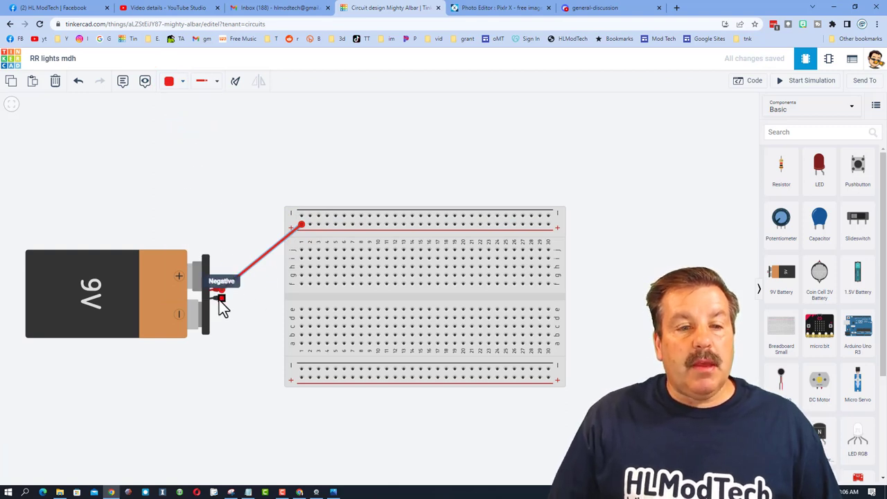
{"action": "left_click_drag", "start_coordinate": [221, 299], "coordinate": [266, 360]}
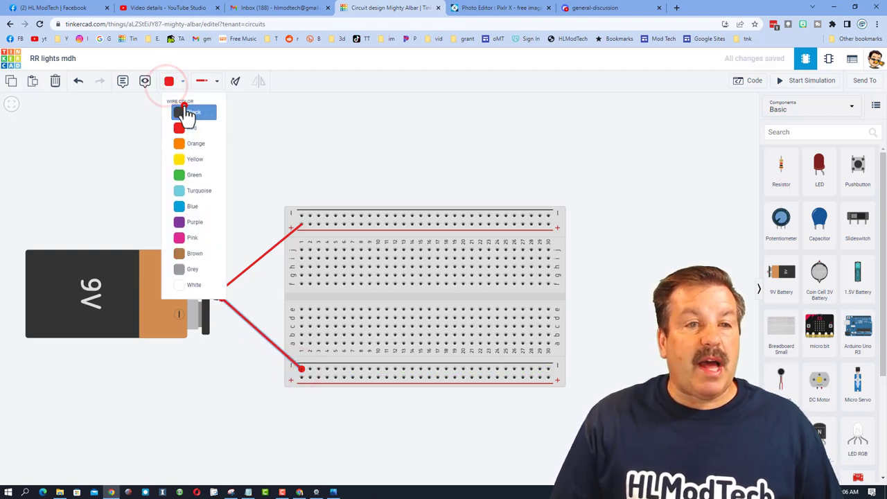
Make the negative battery wire black and set two red LEDs on the breadboard
{"action": "left_click", "coordinate": [194, 113]}
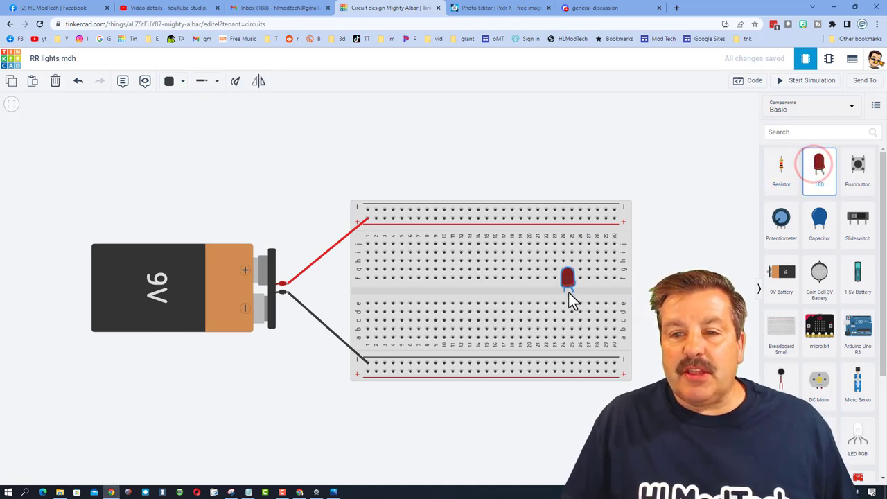
{"action": "left_click_drag", "start_coordinate": [568, 277], "coordinate": [549, 256]}
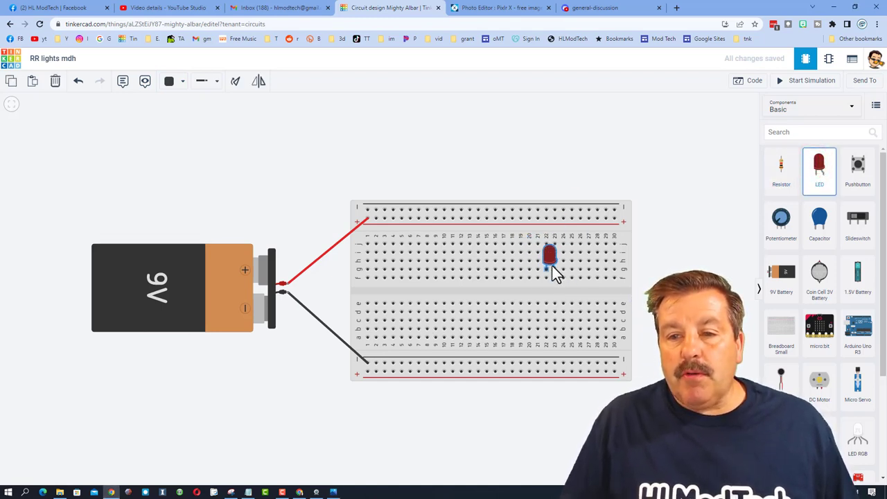
{"action": "left_click", "coordinate": [549, 255]}
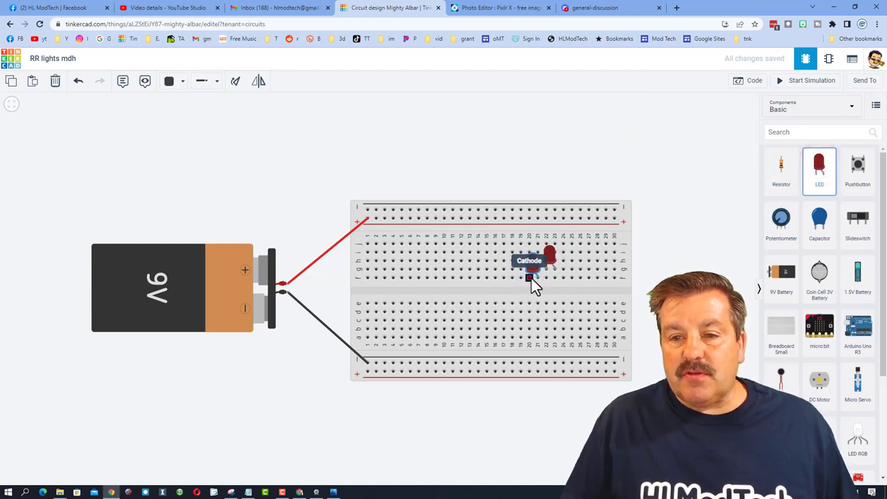
{"action": "left_click", "coordinate": [533, 265]}
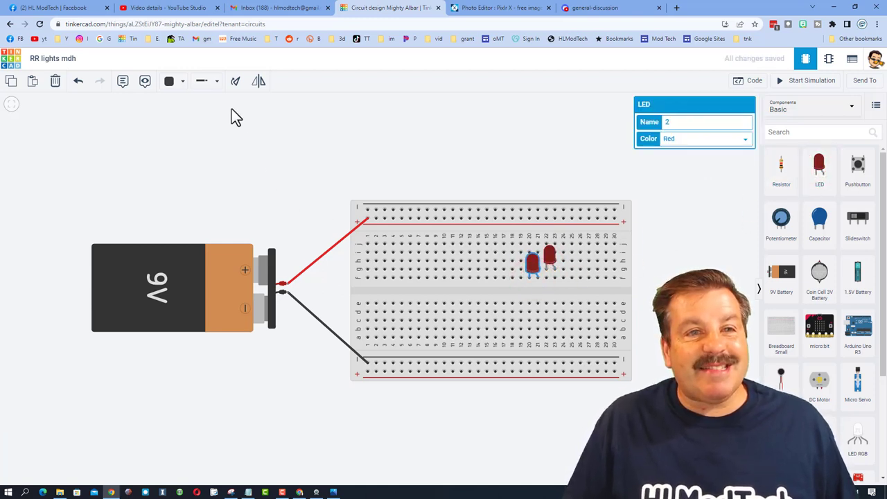
Add a resistor, rotated horizontally, in the upper rows beside the LEDs
{"action": "left_click", "coordinate": [233, 82]}
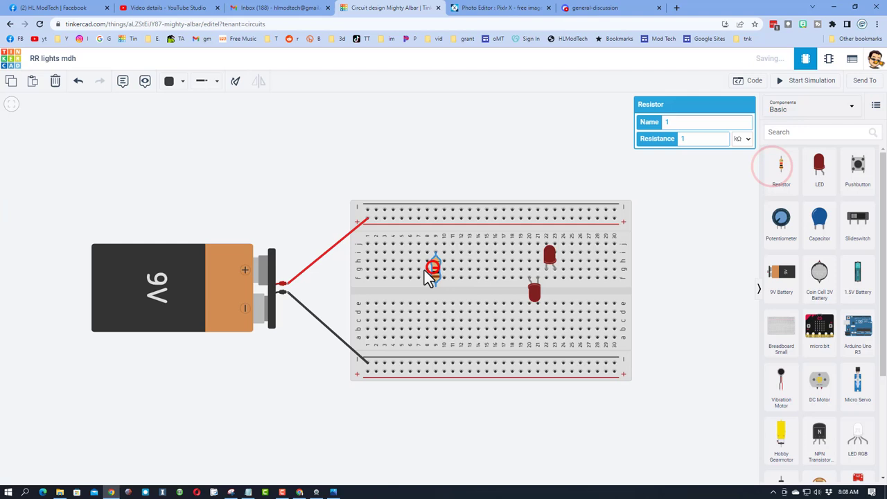
{"action": "left_click", "coordinate": [234, 80]}
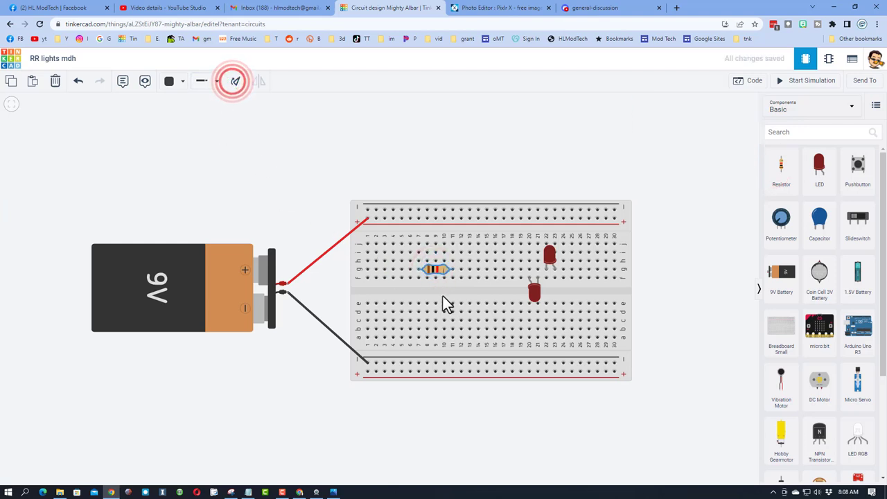
{"action": "left_click_drag", "start_coordinate": [436, 269], "coordinate": [458, 247]}
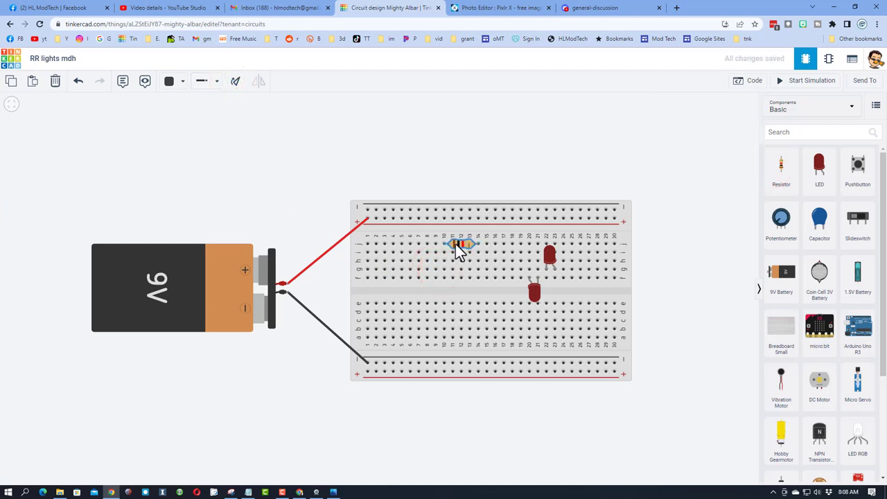
{"action": "mouse_move", "coordinate": [461, 267]}
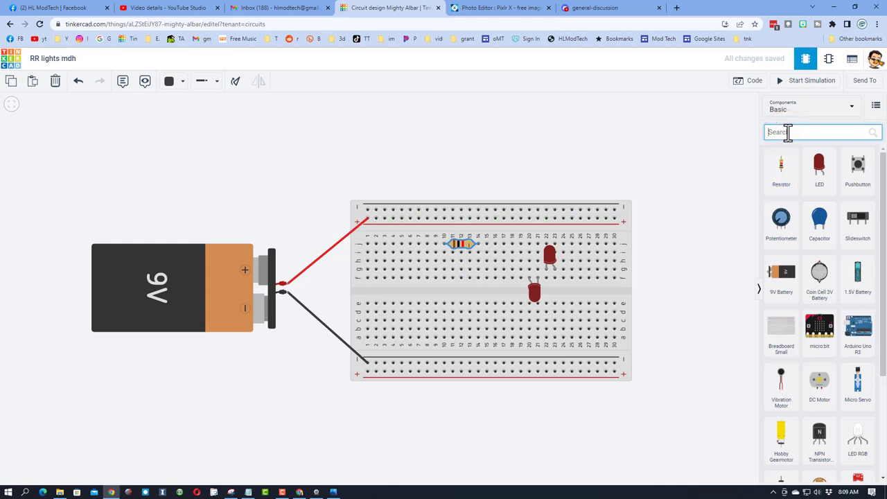
Search '555' and place the 555 timer across the breadboard's centre gap
{"action": "type", "text": "555"}
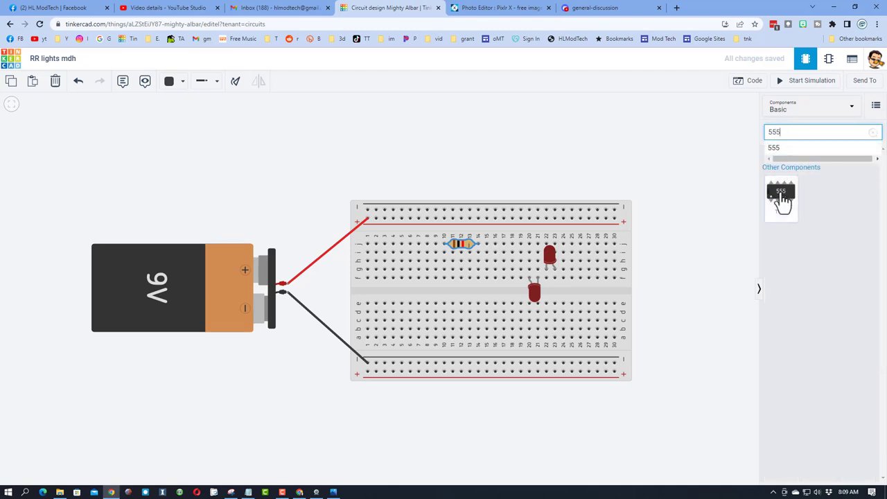
{"action": "left_click_drag", "start_coordinate": [782, 200], "coordinate": [491, 299]}
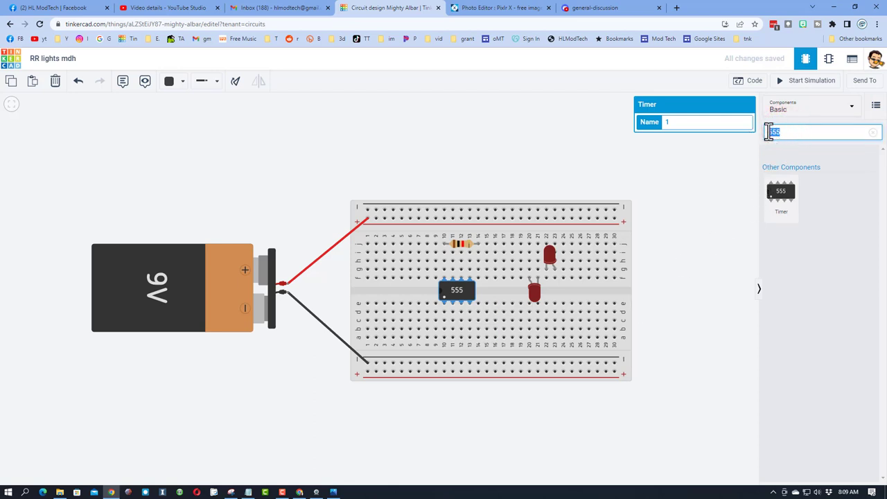
Search 'cap', place a polarized capacitor near the bottom rail, rotate it and select its value
{"action": "type", "text": "cap"}
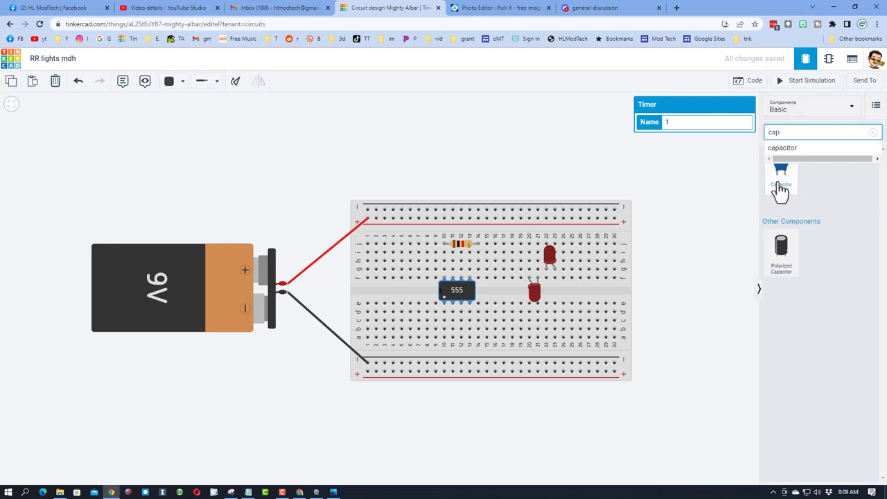
{"action": "left_click_drag", "start_coordinate": [783, 174], "coordinate": [419, 317]}
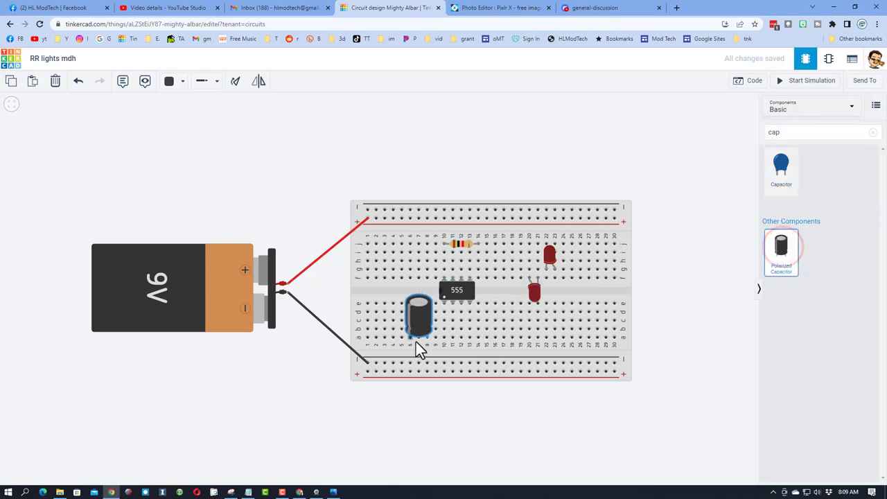
{"action": "left_click", "coordinate": [419, 317]}
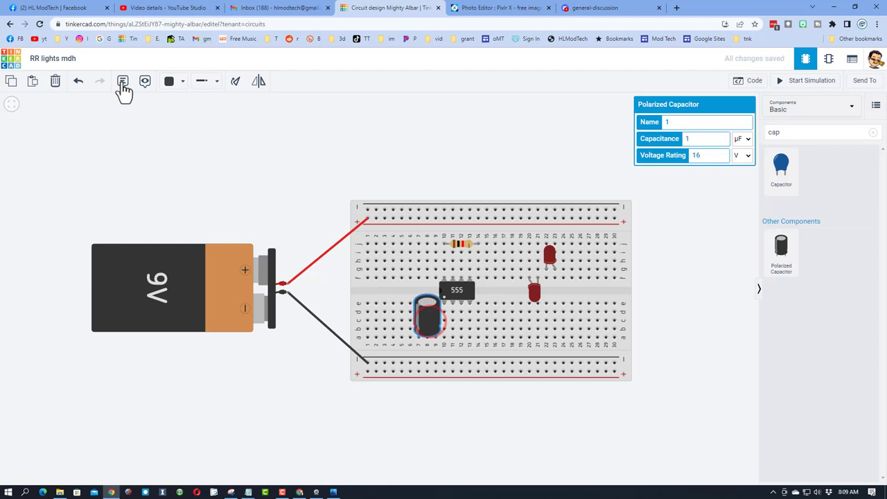
{"action": "left_click", "coordinate": [239, 80]}
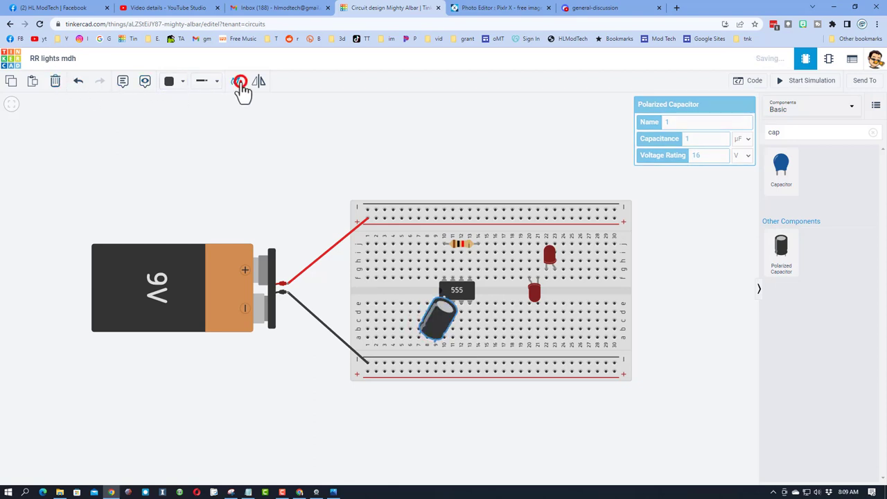
{"action": "left_click", "coordinate": [241, 80]}
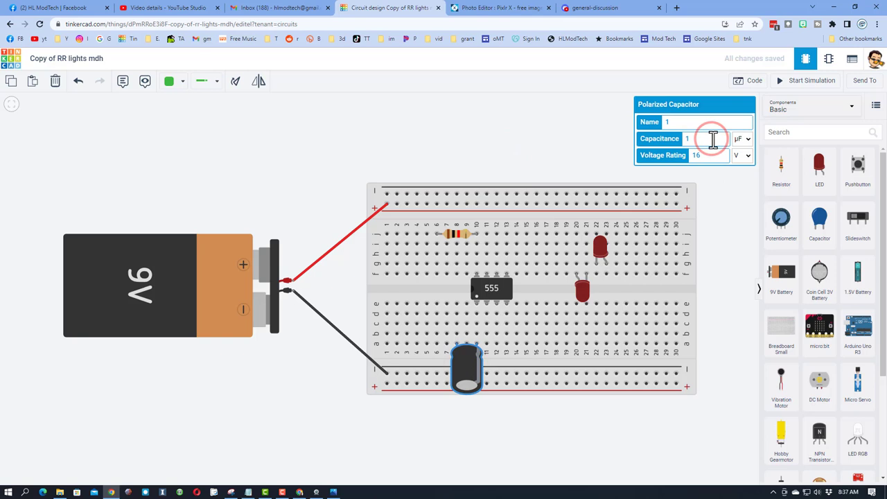
{"action": "left_click", "coordinate": [534, 151]}
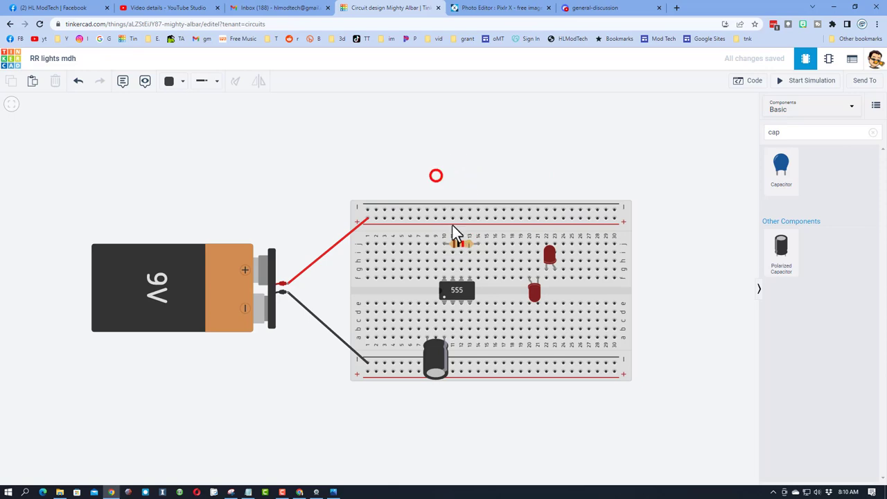
Set the resistor's resistance to 6.8 and copy it
{"action": "left_click", "coordinate": [459, 243]}
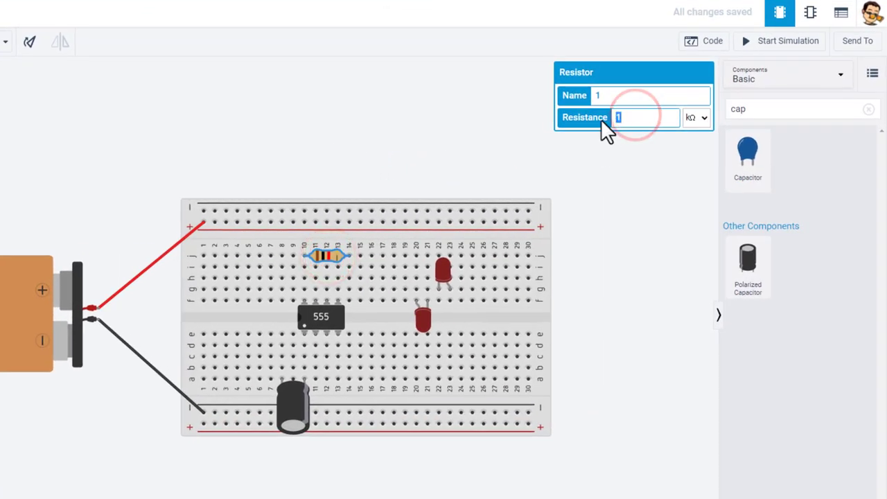
{"action": "type", "text": "6.8"}
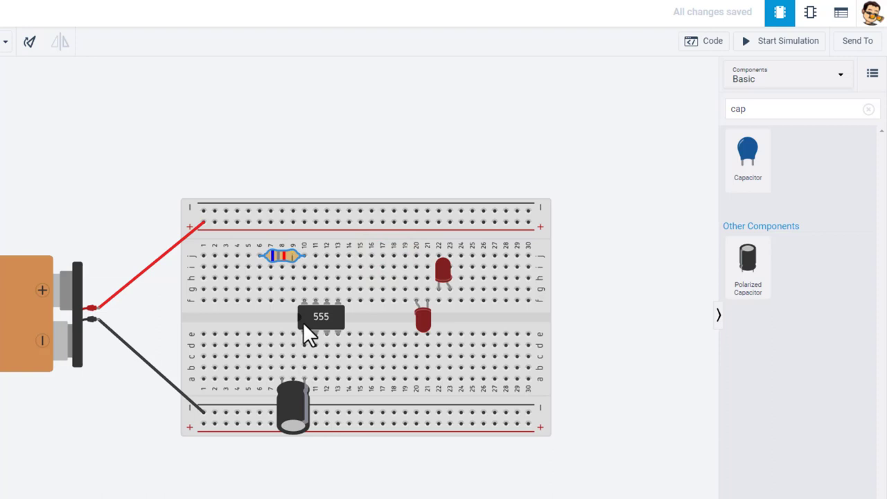
{"action": "mouse_move", "coordinate": [311, 346]}
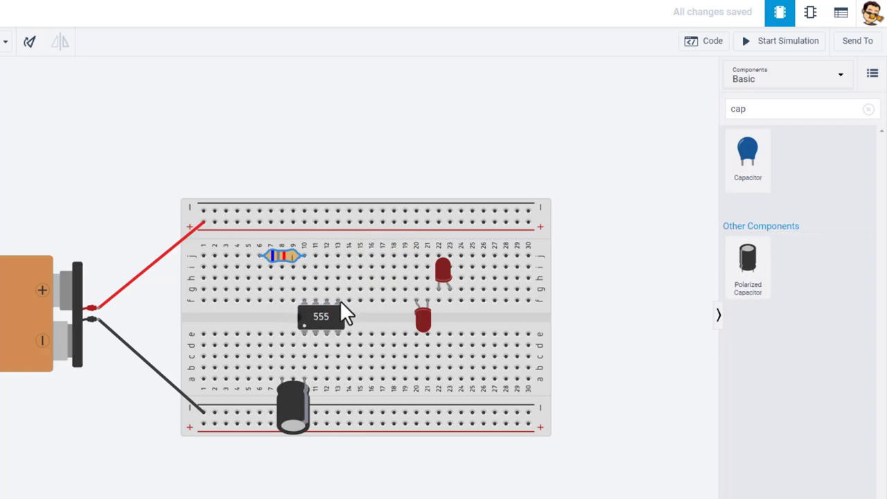
{"action": "key", "text": "ctrl+c"}
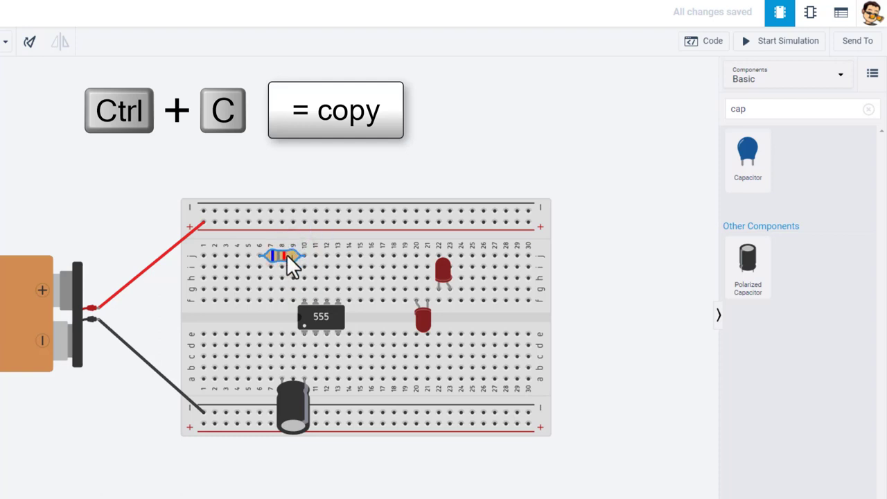
Paste copies of the resistor onto the breadboard beside the LEDs
{"action": "key", "text": "Ctrl+v"}
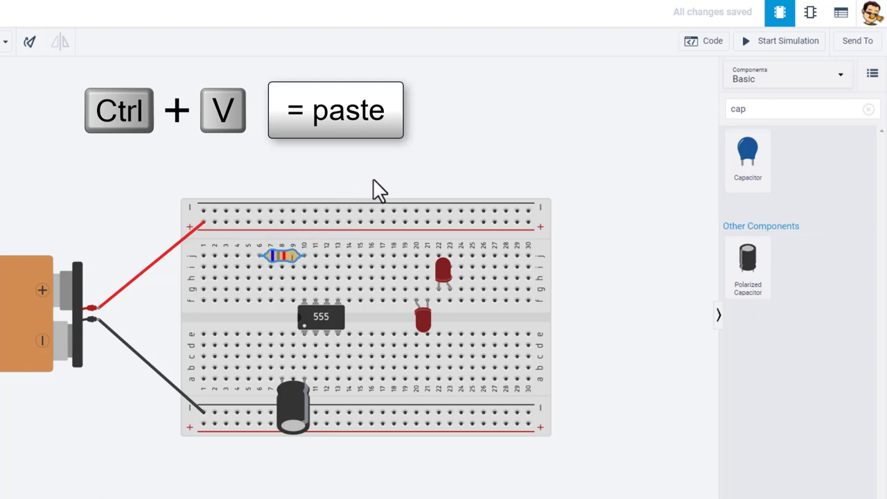
{"action": "key", "text": "ctrl+v"}
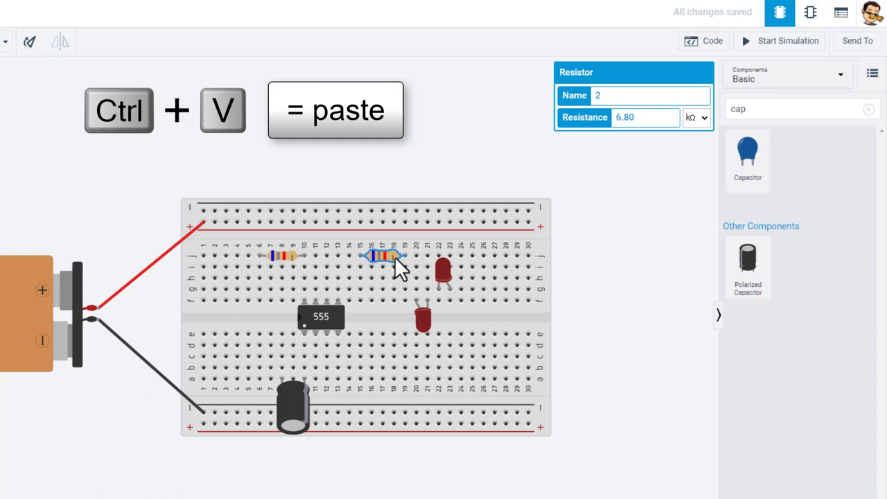
{"action": "key", "text": "ctrl+v"}
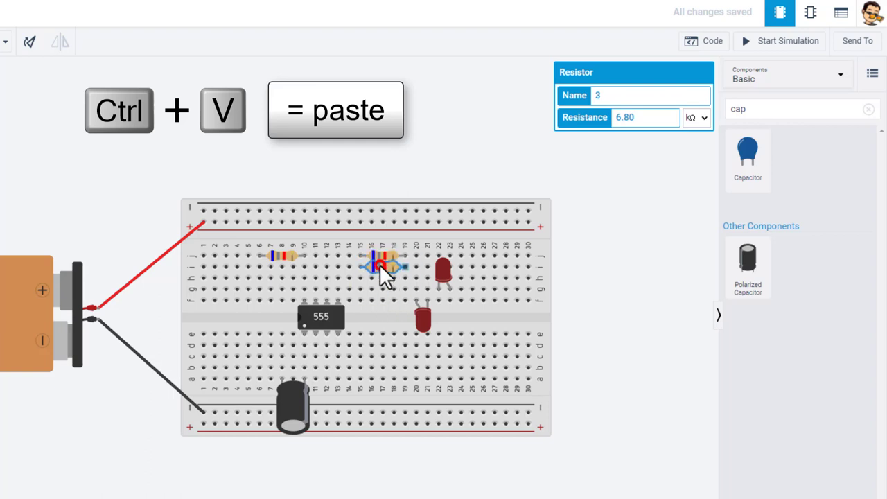
{"action": "key", "text": "ctrl+v"}
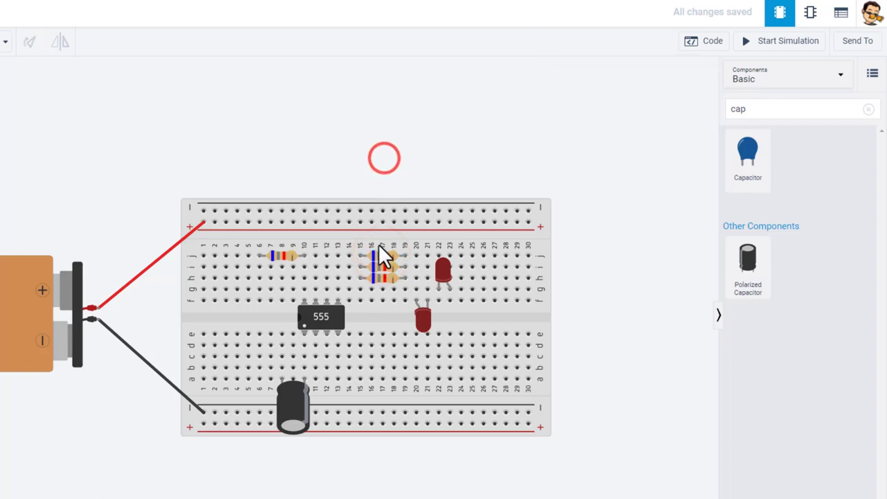
Give one pasted resistor a resistance value of 332
{"action": "left_click", "coordinate": [378, 261]}
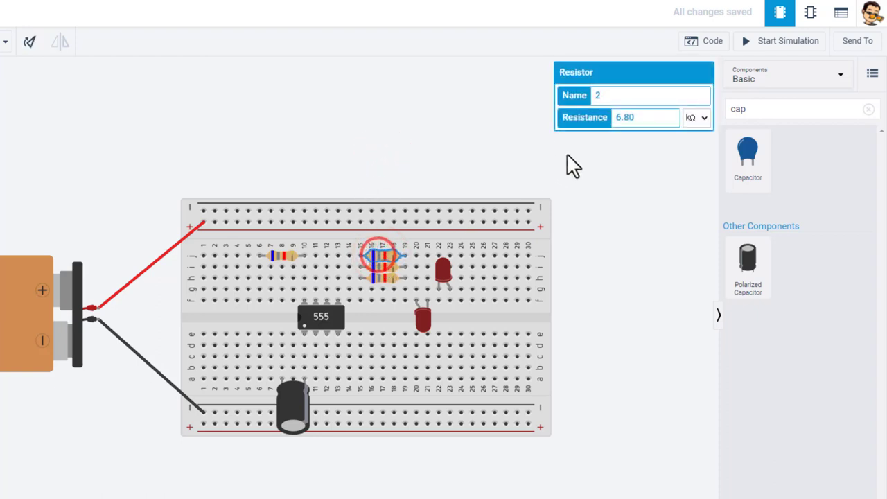
{"action": "triple_click", "coordinate": [645, 116]}
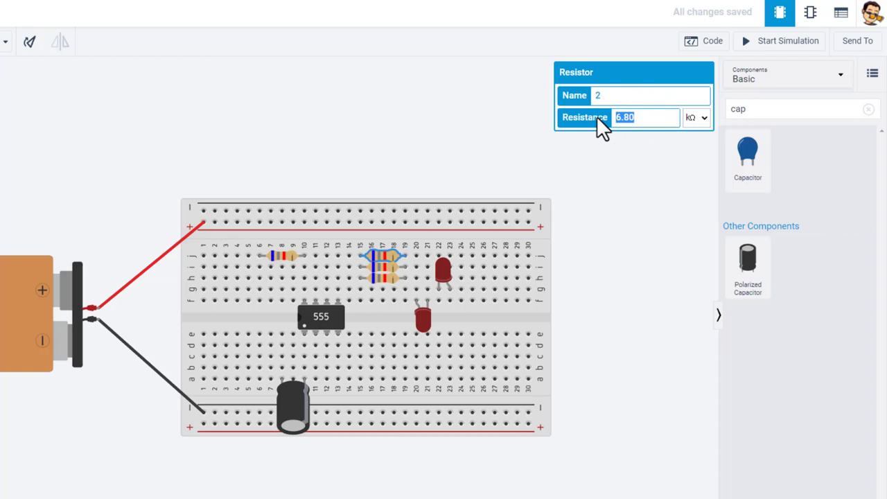
{"action": "type", "text": "332"}
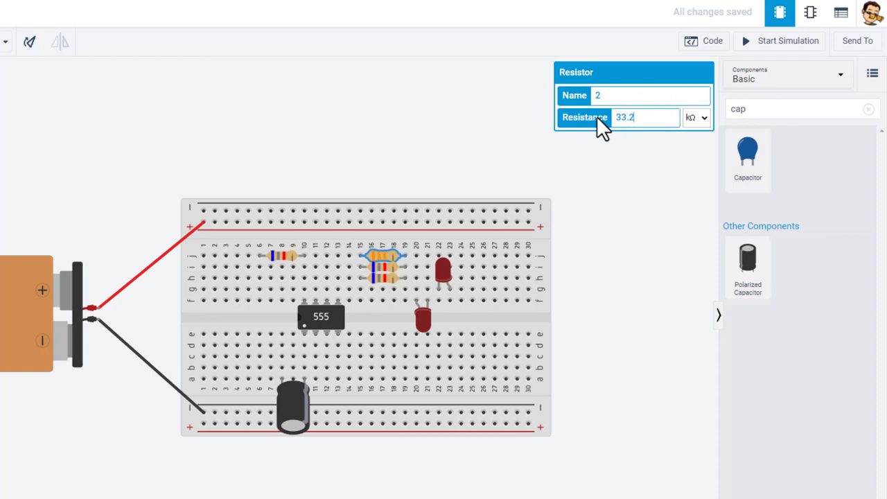
{"action": "left_click", "coordinate": [381, 267]}
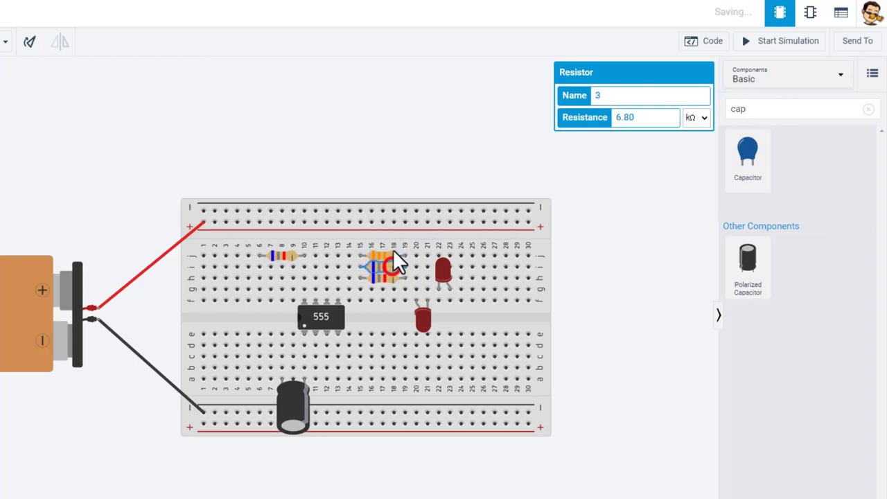
Set another pasted resistor to 220 Ω by switching its unit to ohms
{"action": "left_click", "coordinate": [696, 117]}
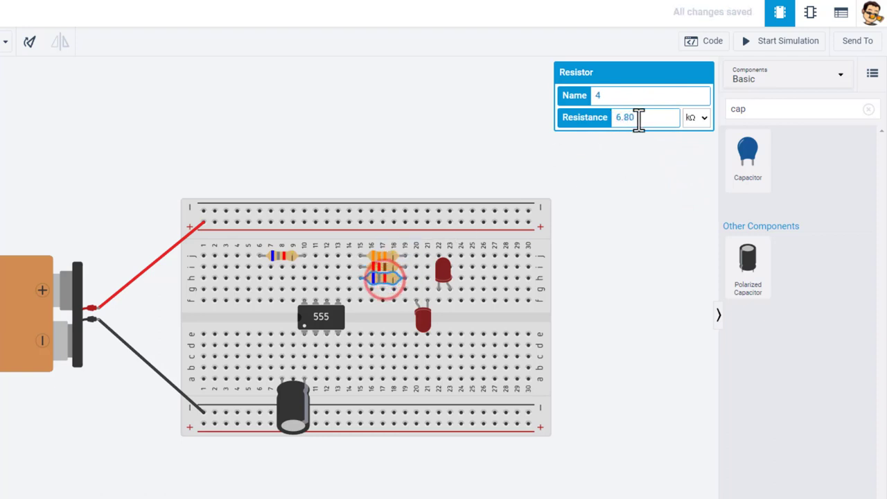
{"action": "left_click", "coordinate": [696, 117]}
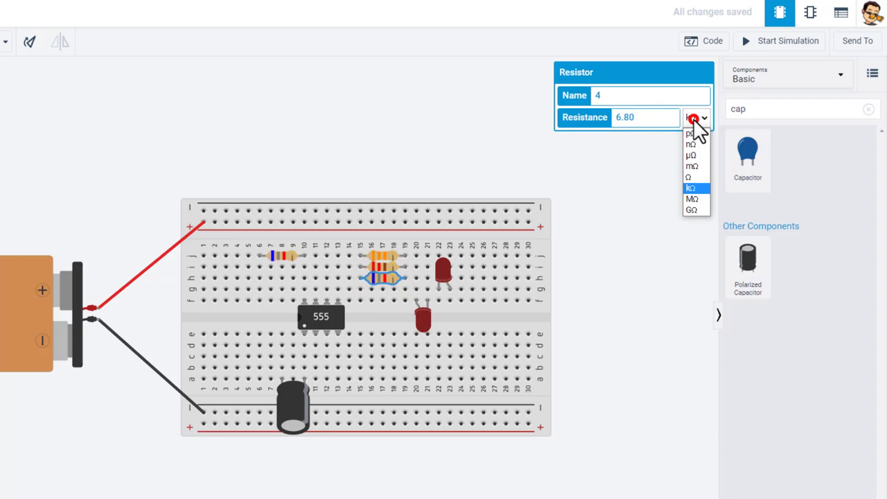
{"action": "left_click", "coordinate": [687, 178]}
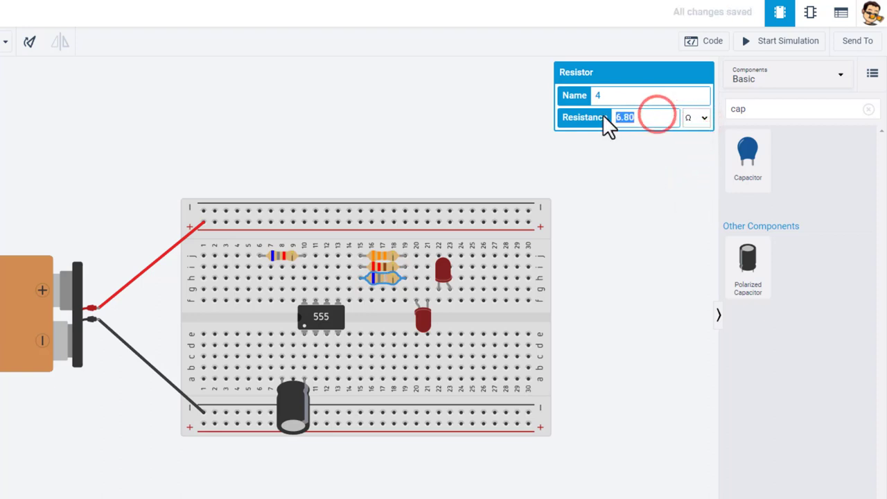
{"action": "type", "text": "220"}
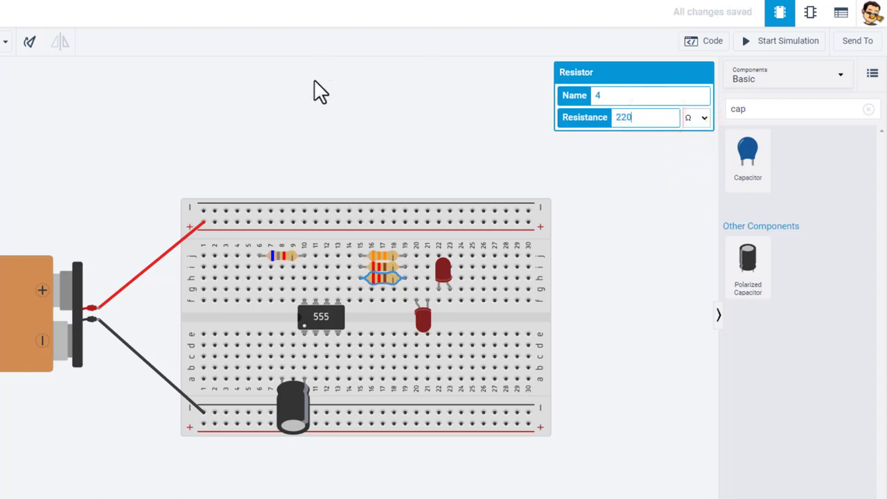
{"action": "mouse_move", "coordinate": [377, 199]}
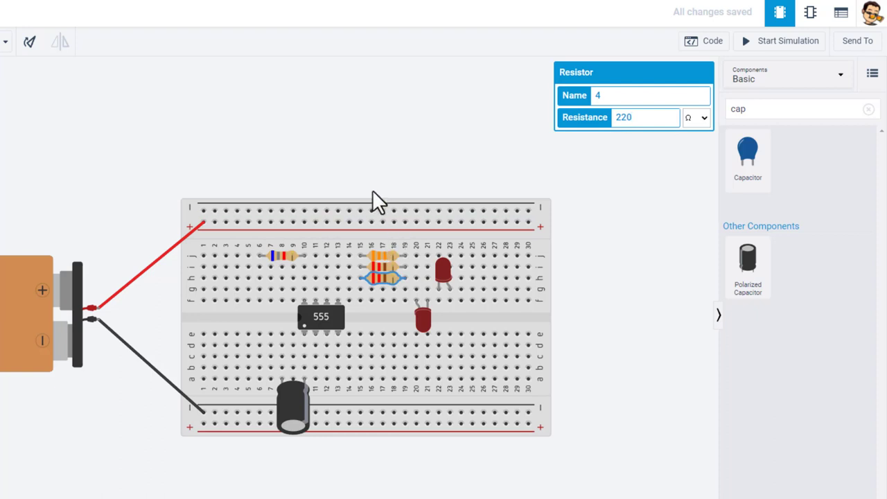
{"action": "left_click", "coordinate": [381, 269]}
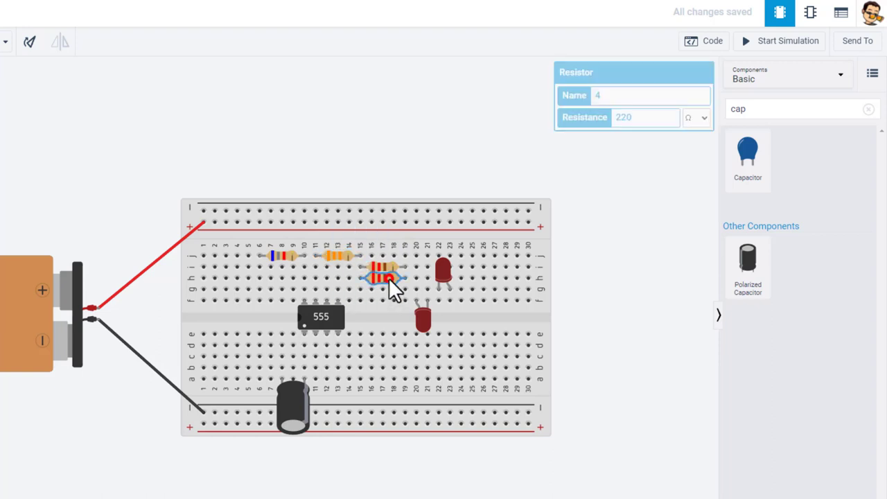
Move two resistors down into the breadboard's lower rows
{"action": "left_click_drag", "start_coordinate": [381, 277], "coordinate": [361, 367]}
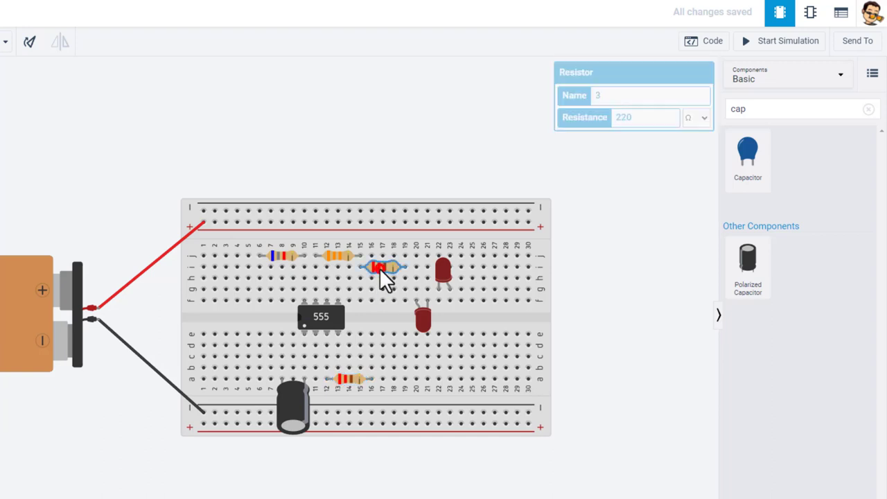
{"action": "left_click_drag", "start_coordinate": [381, 266], "coordinate": [416, 380]}
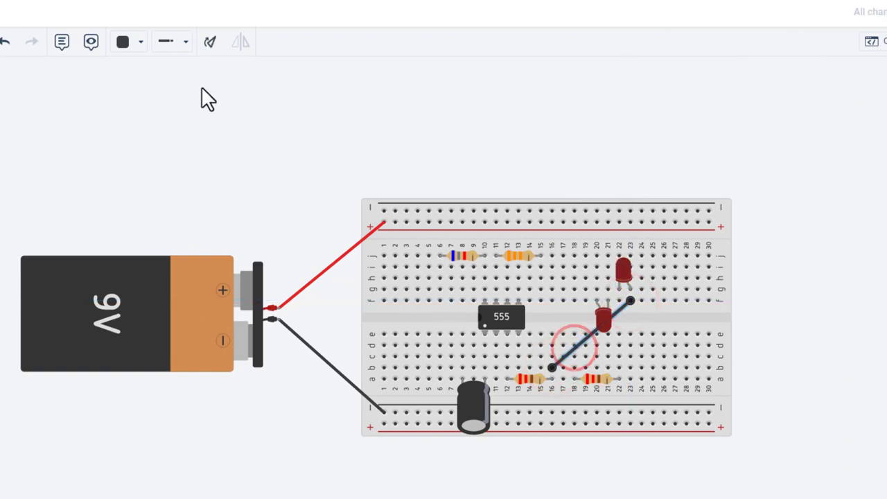
Wire the lower resistors to the LEDs with an orange wire and a yellow wire to the LED cathode
{"action": "left_click", "coordinate": [122, 42]}
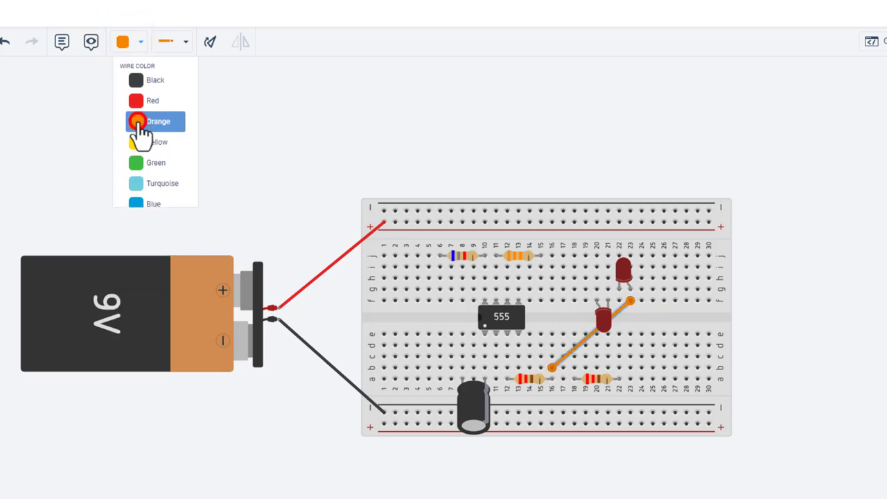
{"action": "left_click", "coordinate": [158, 120]}
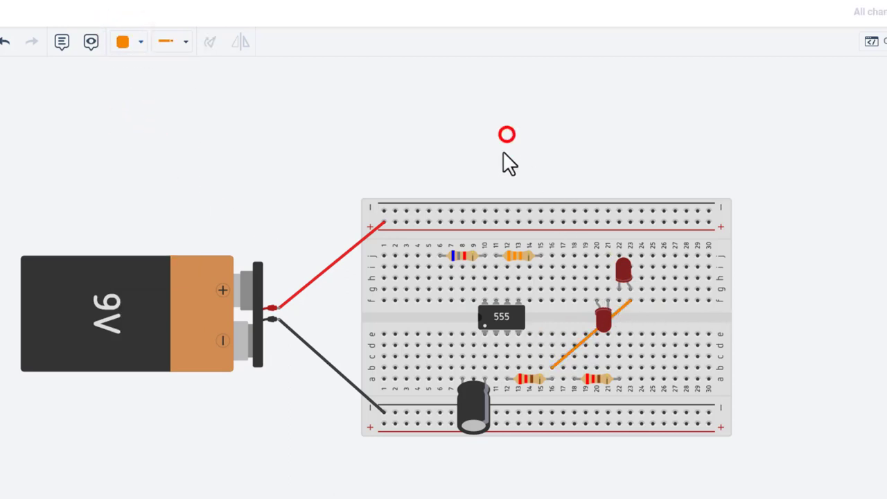
{"action": "left_click", "coordinate": [122, 42]}
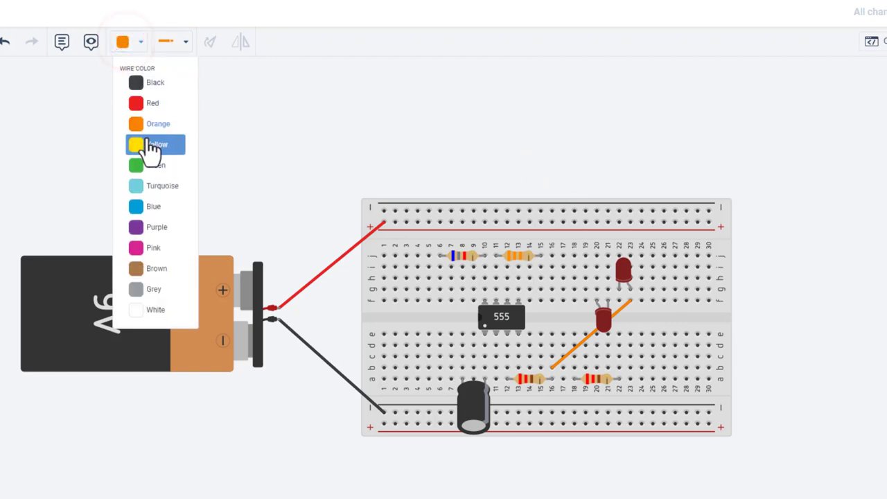
{"action": "left_click", "coordinate": [155, 144]}
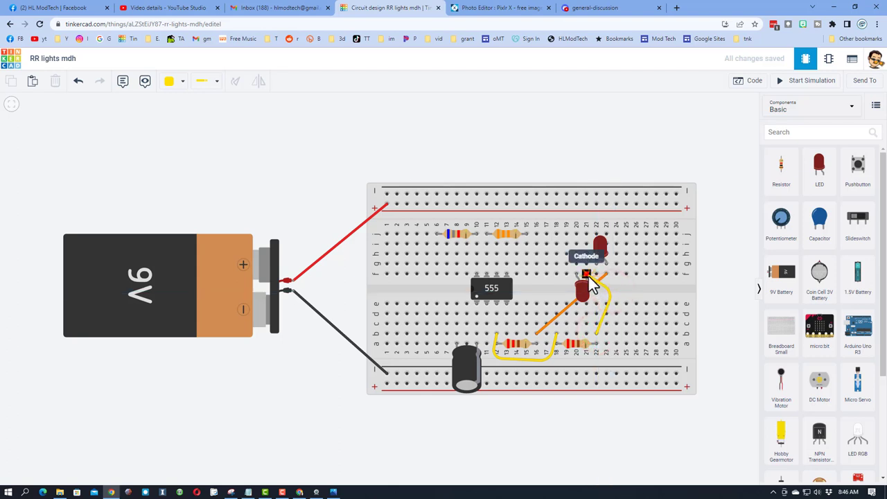
{"action": "left_click", "coordinate": [585, 287]}
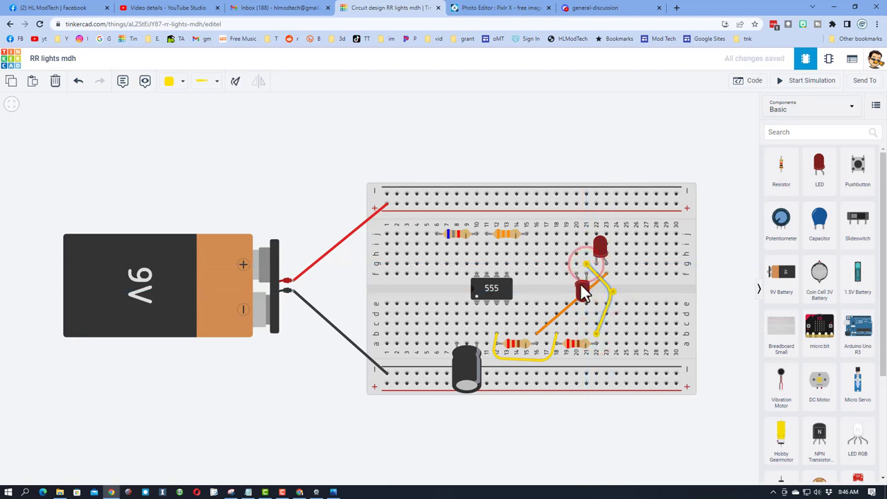
{"action": "mouse_move", "coordinate": [649, 293]}
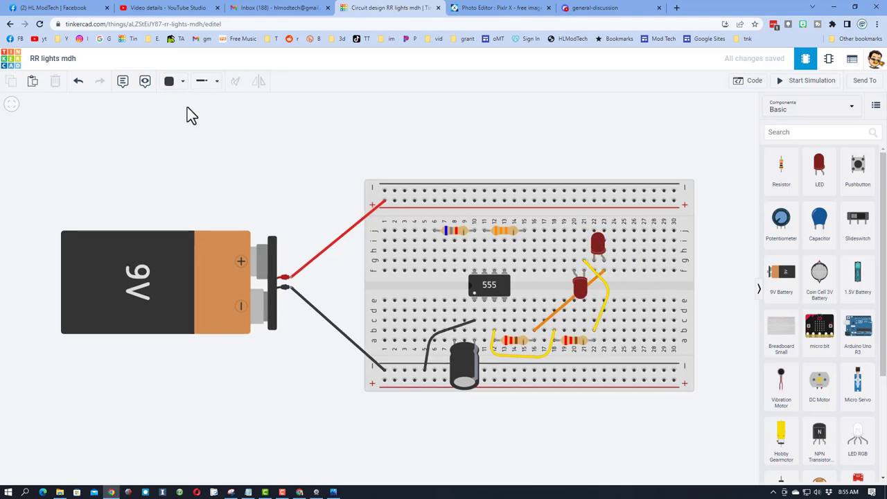
Draw two green wires from the 555 timer pins to the LED legs
{"action": "left_click", "coordinate": [170, 80]}
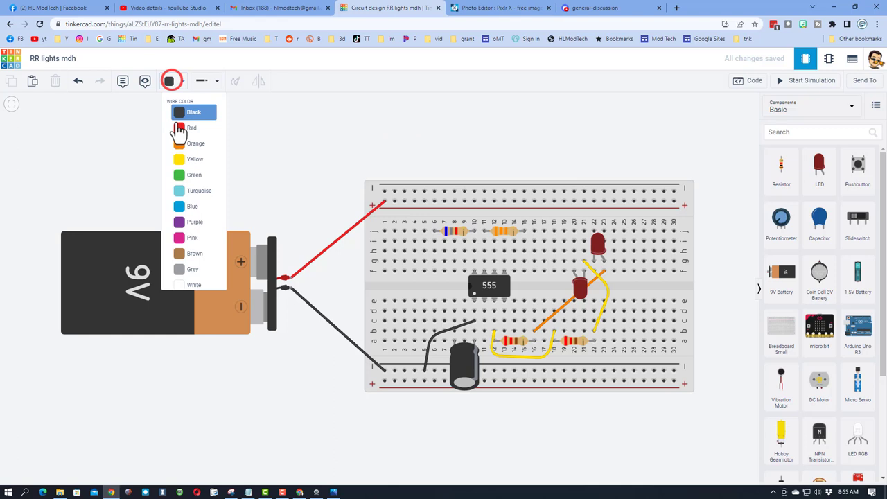
{"action": "left_click", "coordinate": [194, 175]}
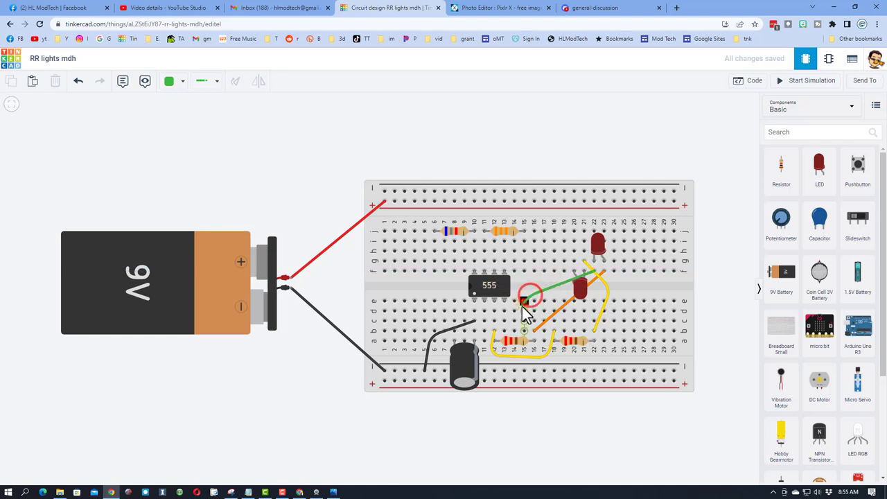
{"action": "left_click_drag", "start_coordinate": [530, 298], "coordinate": [474, 308]}
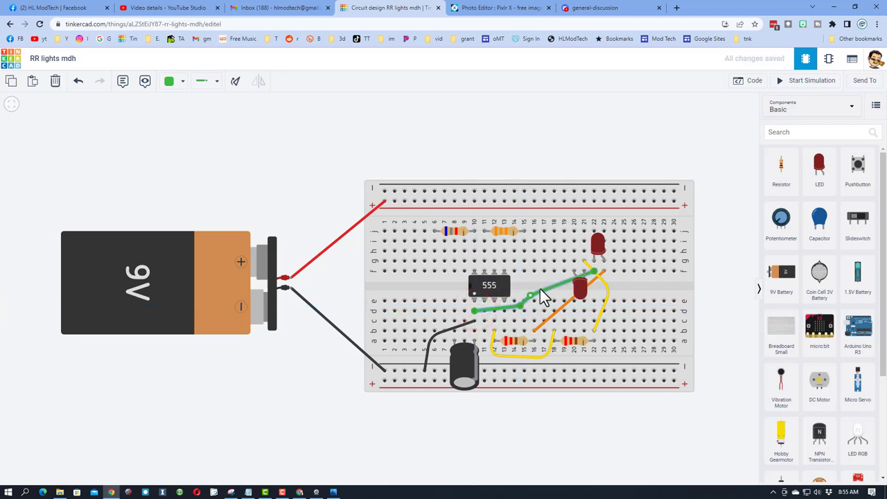
{"action": "mouse_move", "coordinate": [581, 275]}
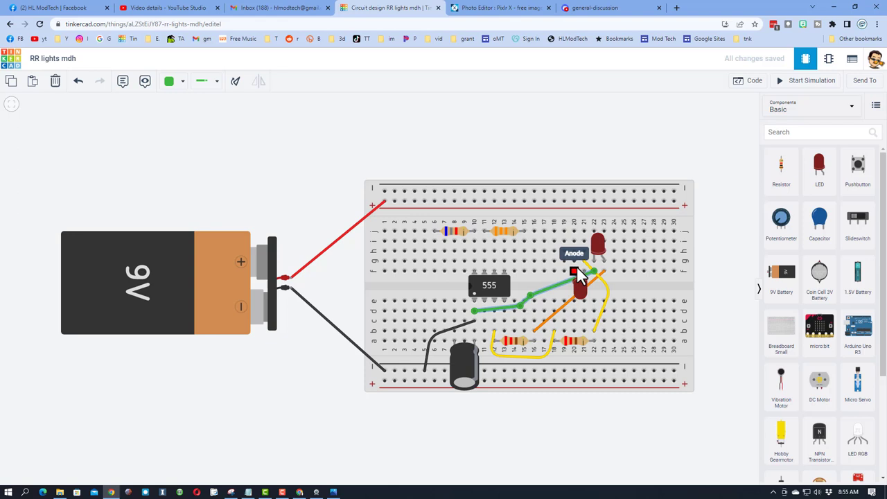
{"action": "left_click_drag", "start_coordinate": [595, 271], "coordinate": [563, 252]}
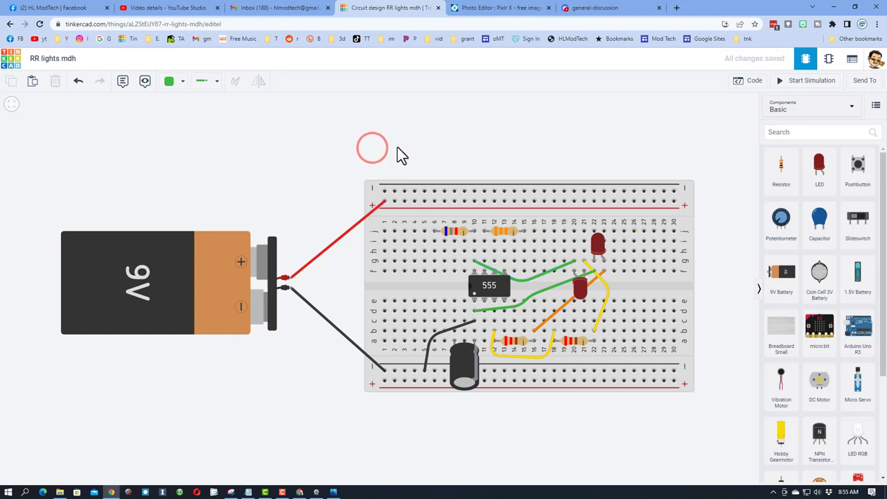
{"action": "left_click", "coordinate": [169, 81]}
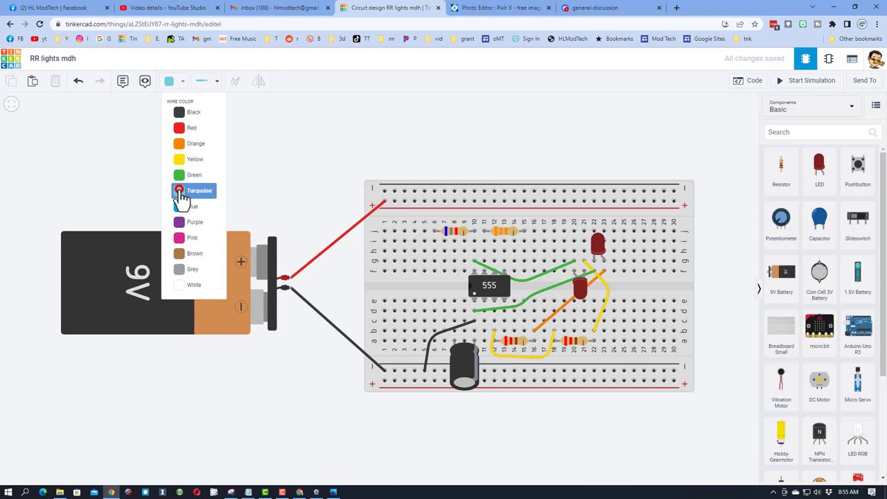
Draw turquoise wires from the top resistors to the 555 discharge pin and lower resistor row
{"action": "left_click", "coordinate": [199, 190]}
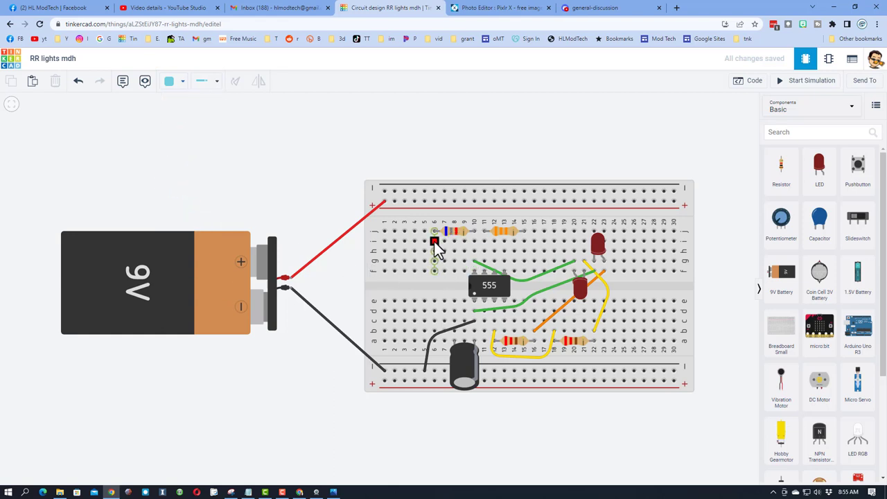
{"action": "mouse_move", "coordinate": [485, 280]}
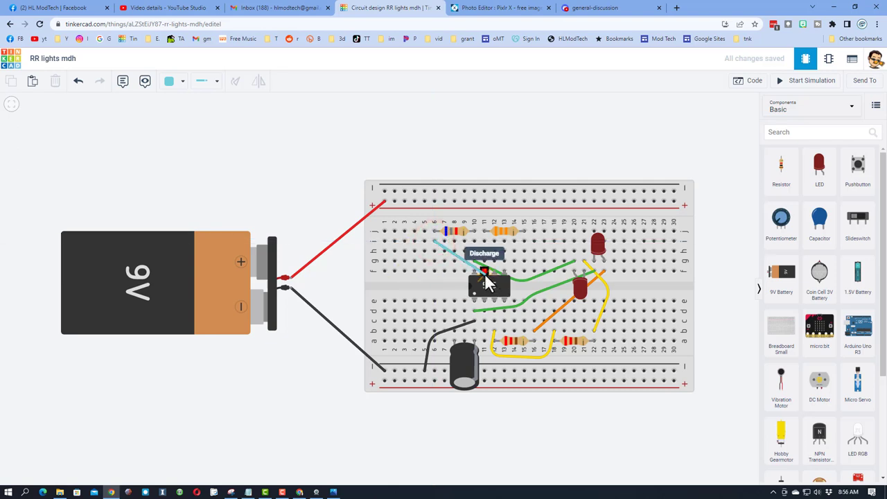
{"action": "mouse_move", "coordinate": [465, 246]}
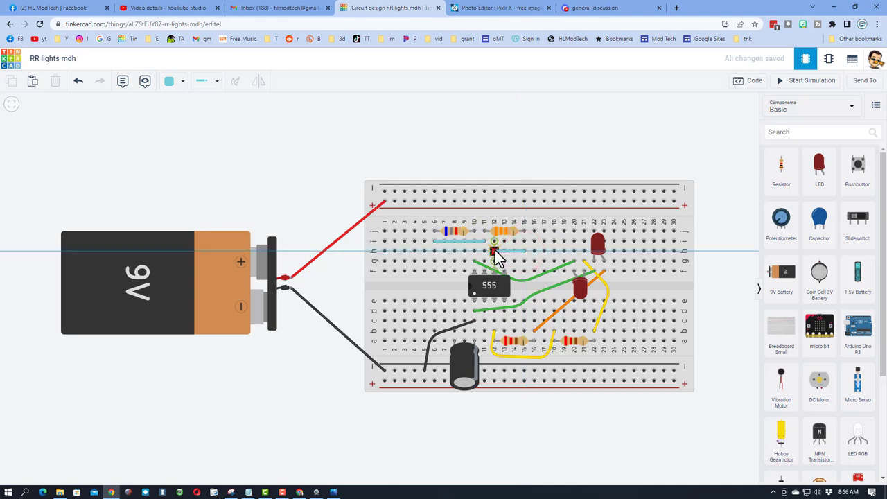
{"action": "left_click", "coordinate": [494, 251]}
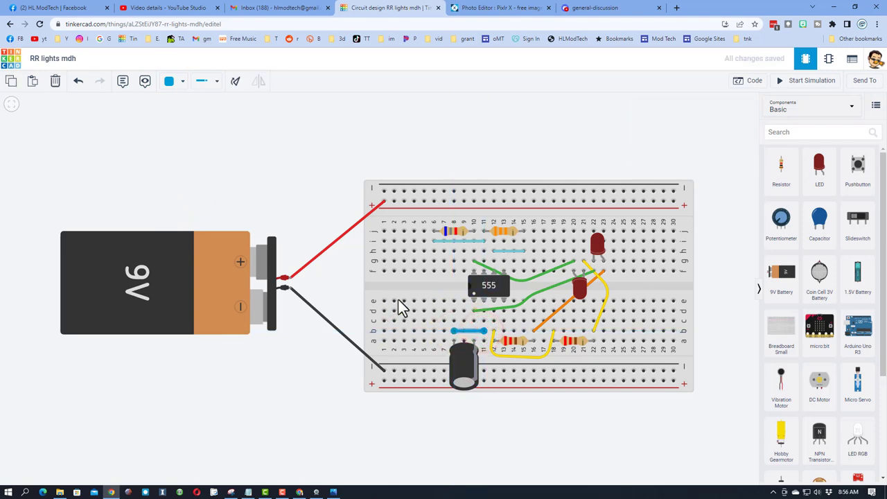
Draw a pink wire looping around the 555 chip between its pins
{"action": "left_click", "coordinate": [158, 81]}
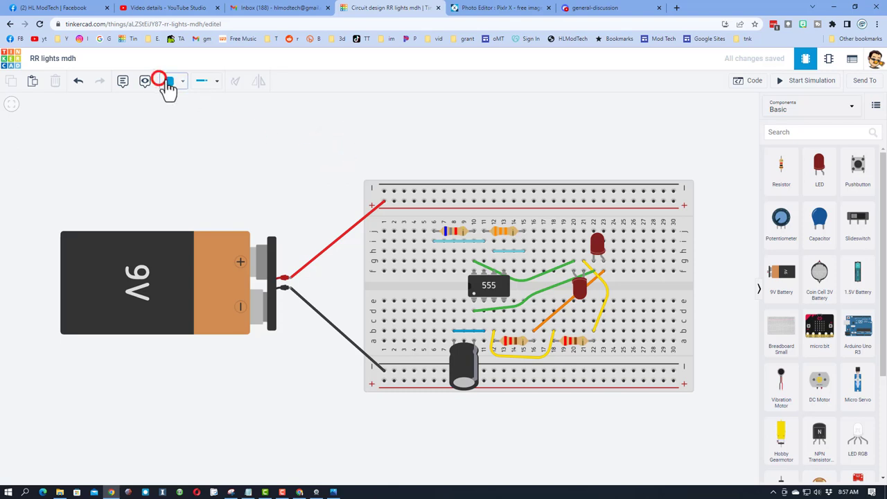
{"action": "left_click", "coordinate": [169, 80]}
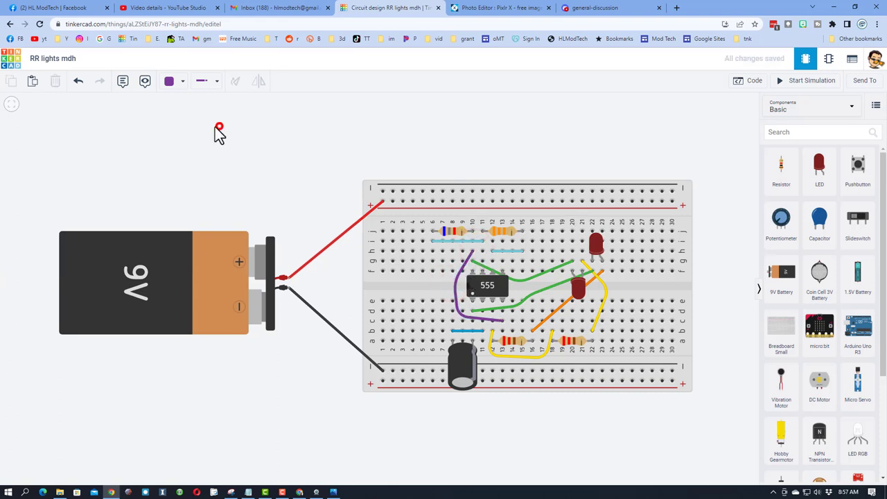
{"action": "left_click", "coordinate": [170, 81]}
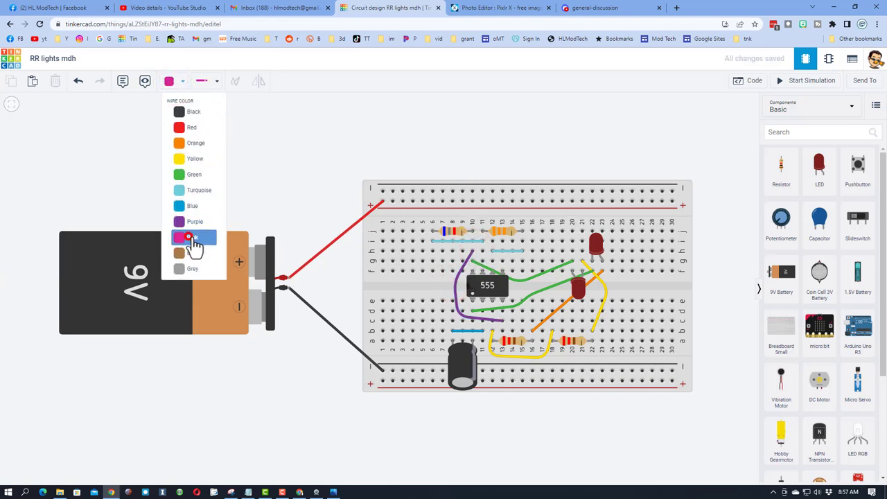
{"action": "left_click", "coordinate": [193, 237]}
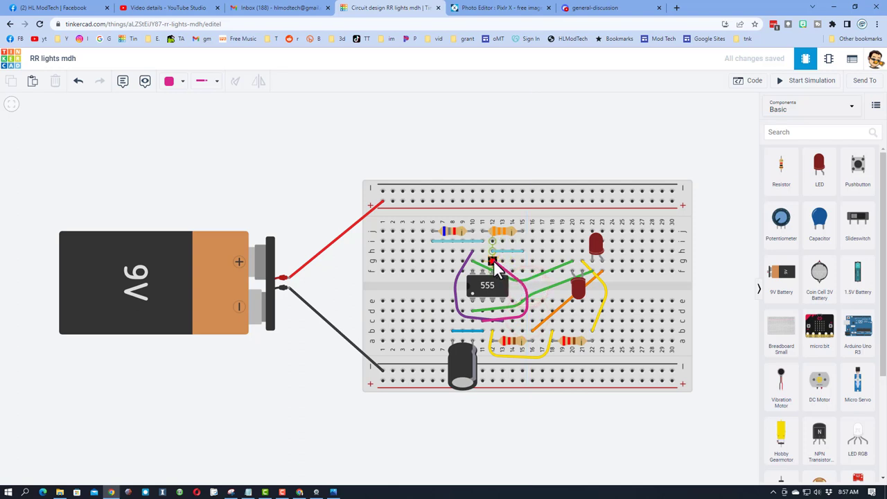
{"action": "left_click", "coordinate": [172, 81]}
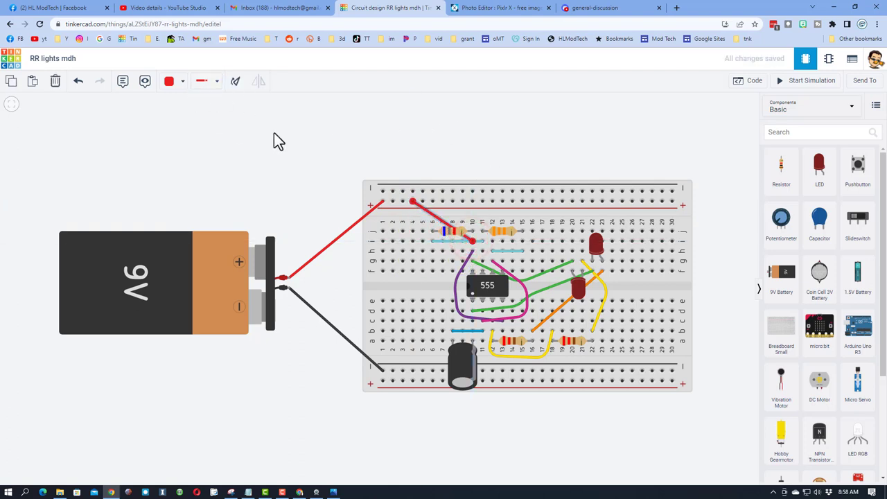
Choose black as the wire colour for the capacitor connection
{"action": "left_click", "coordinate": [169, 81]}
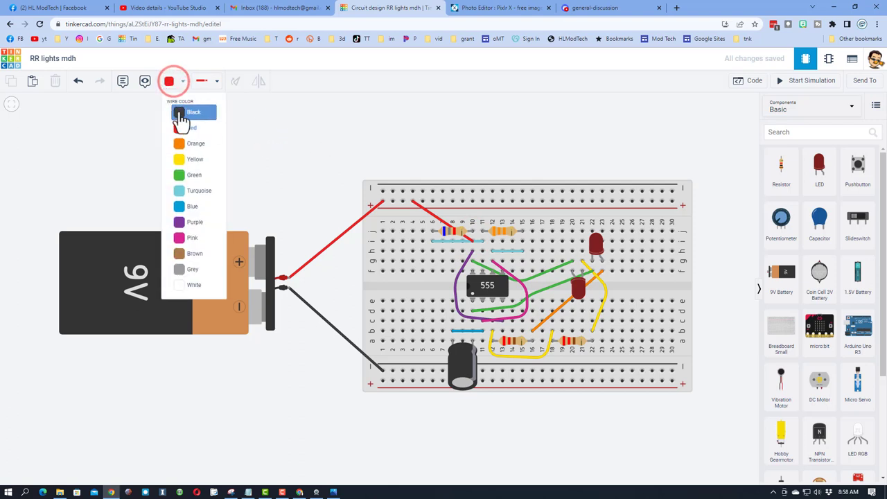
{"action": "left_click", "coordinate": [195, 111]}
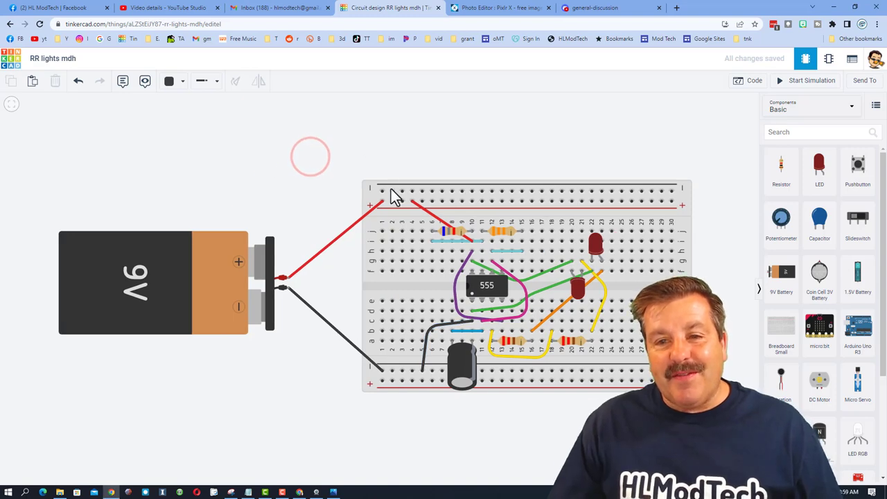
{"action": "mouse_move", "coordinate": [579, 267]}
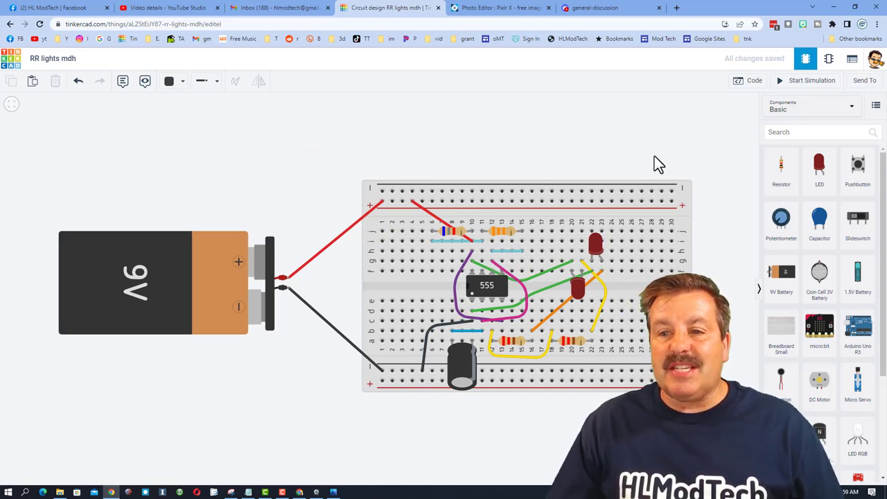
{"action": "mouse_move", "coordinate": [623, 156]}
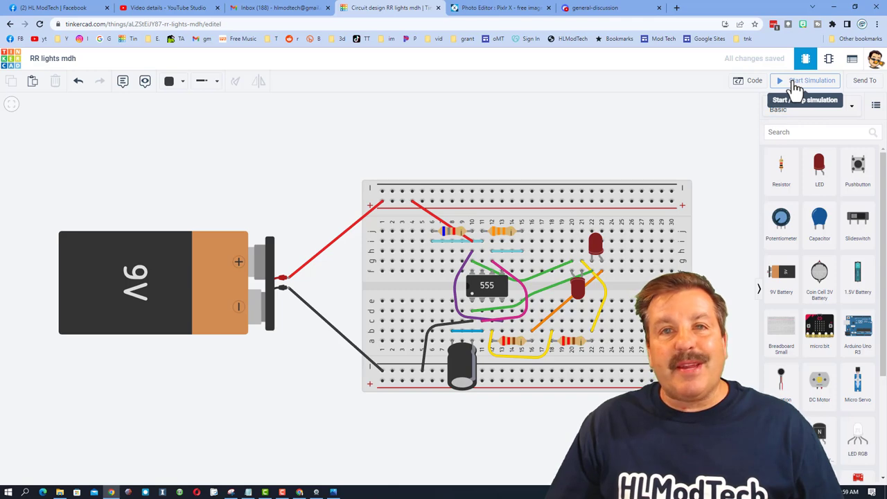
{"action": "left_click", "coordinate": [813, 80]}
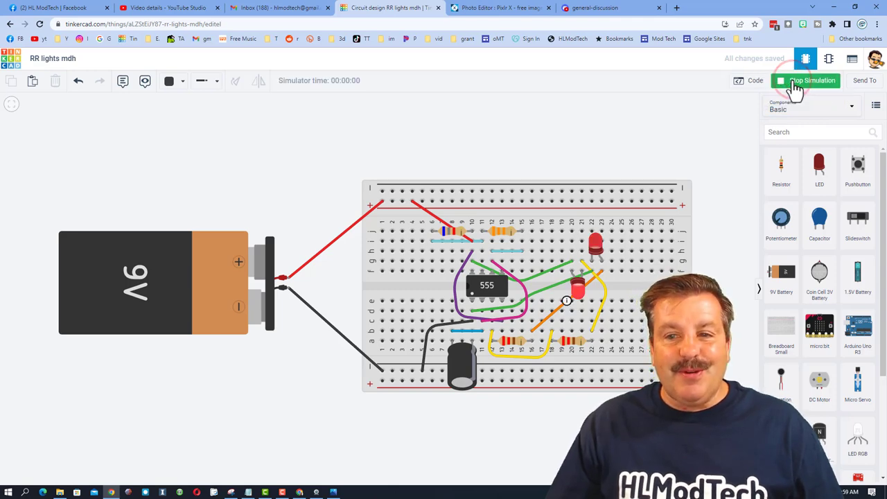
{"action": "left_click", "coordinate": [805, 80]}
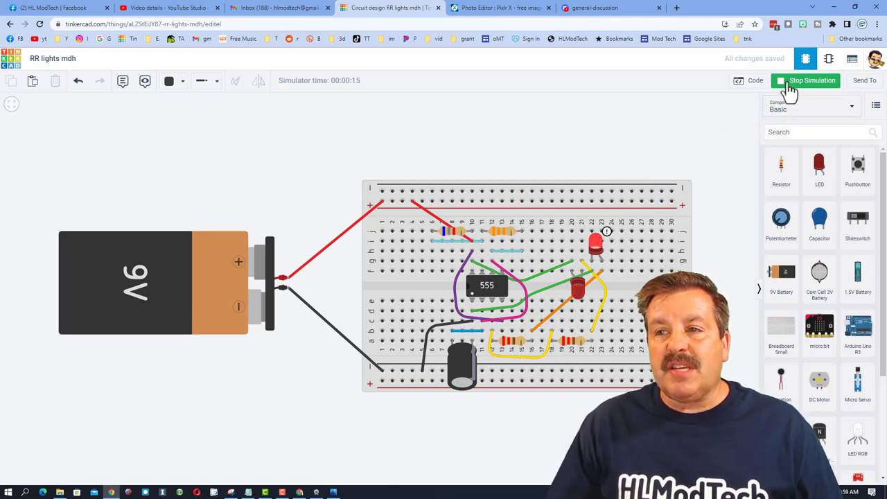
{"action": "left_click", "coordinate": [805, 81]}
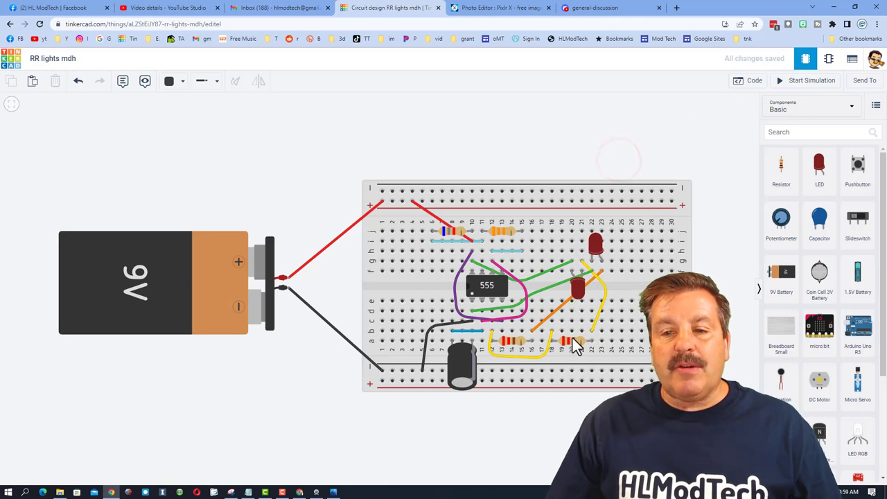
{"action": "left_click", "coordinate": [572, 344]}
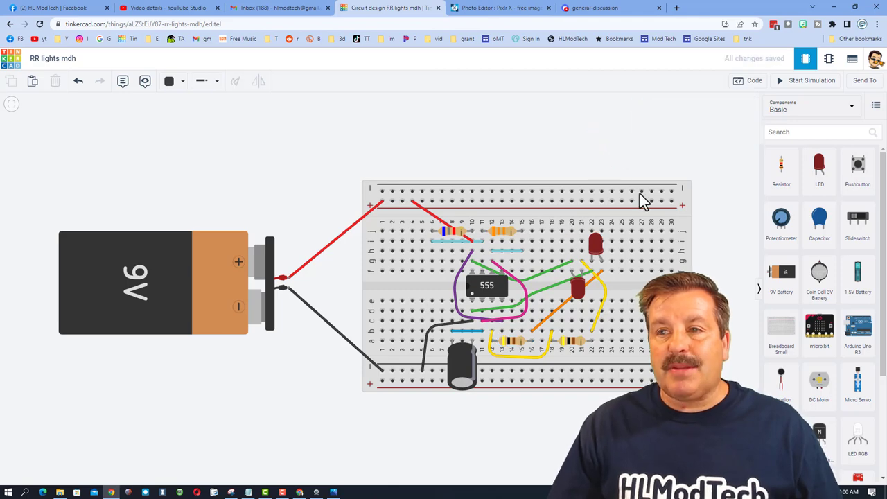
{"action": "left_click", "coordinate": [807, 80]}
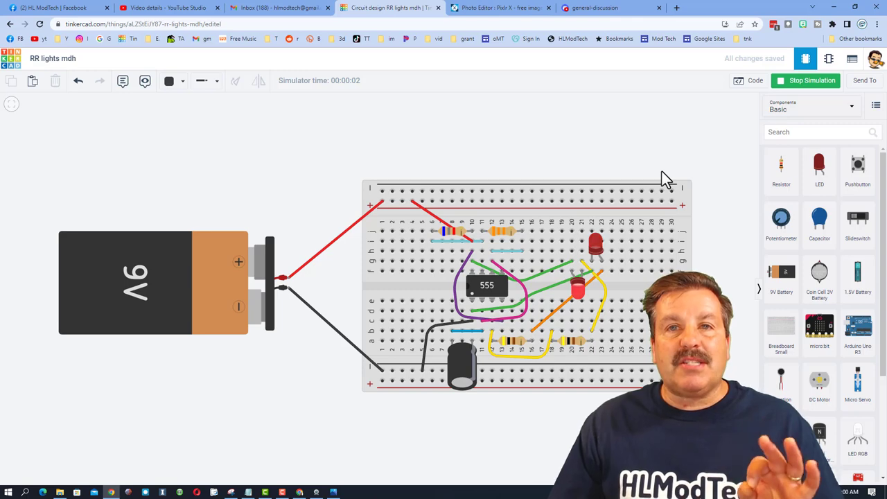
{"action": "mouse_move", "coordinate": [624, 167]}
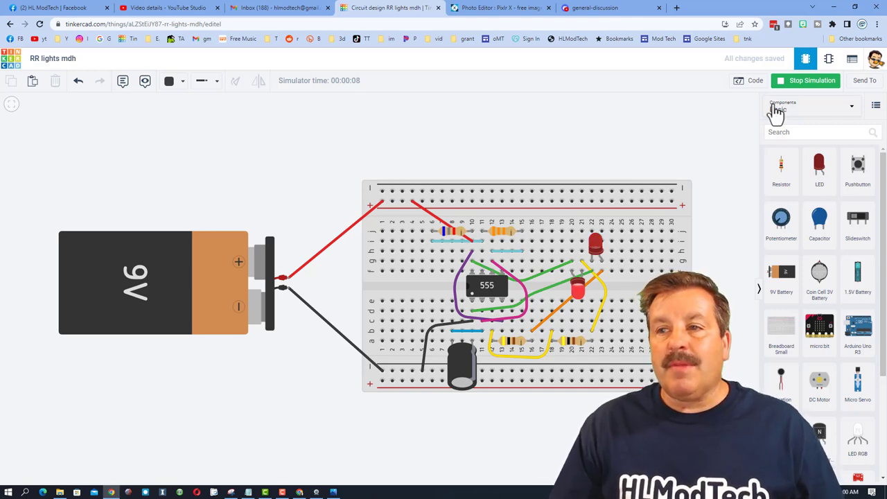
{"action": "left_click", "coordinate": [805, 81]}
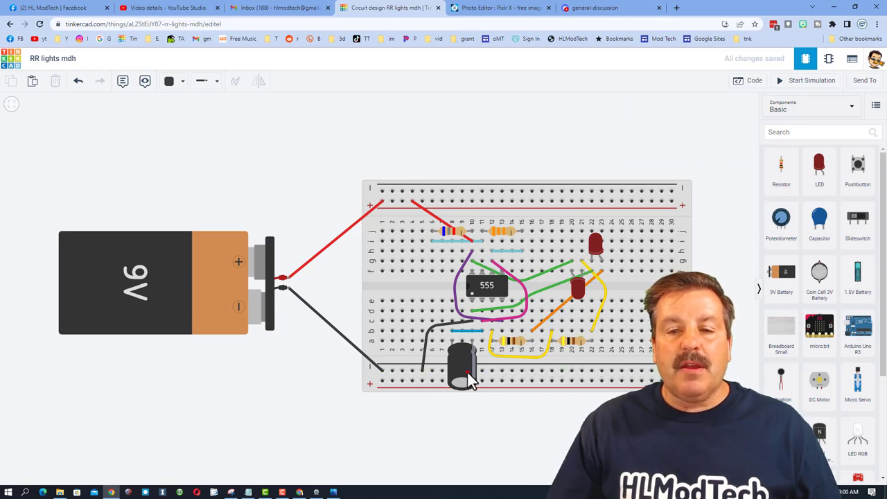
Give the polarized capacitor a capacitance of 20 and run the simulation so the LEDs flash
{"action": "left_click", "coordinate": [460, 363]}
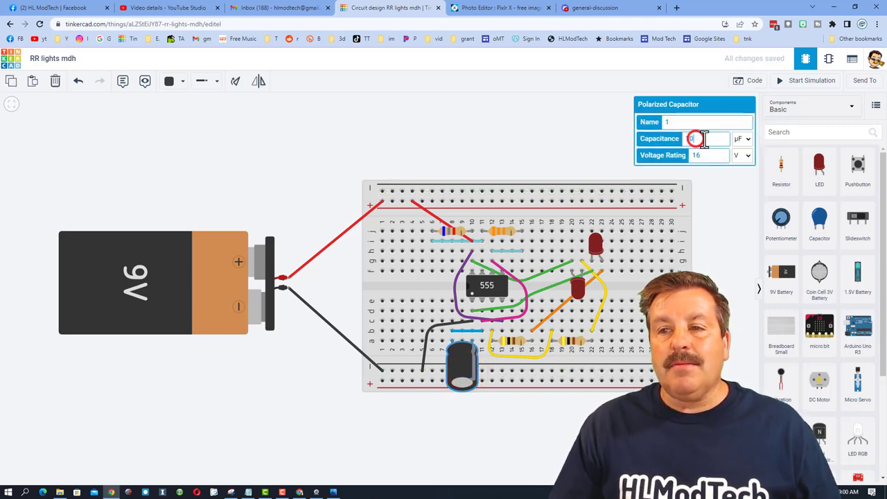
{"action": "type", "text": "20"}
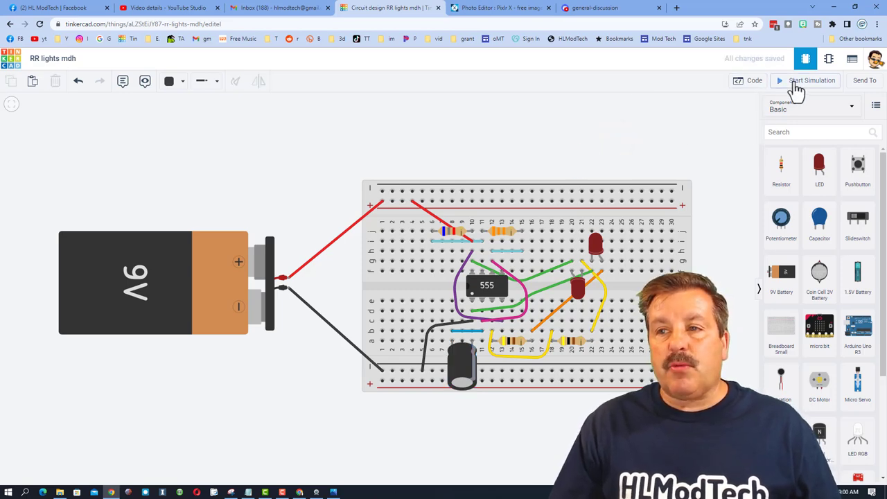
{"action": "left_click", "coordinate": [806, 81]}
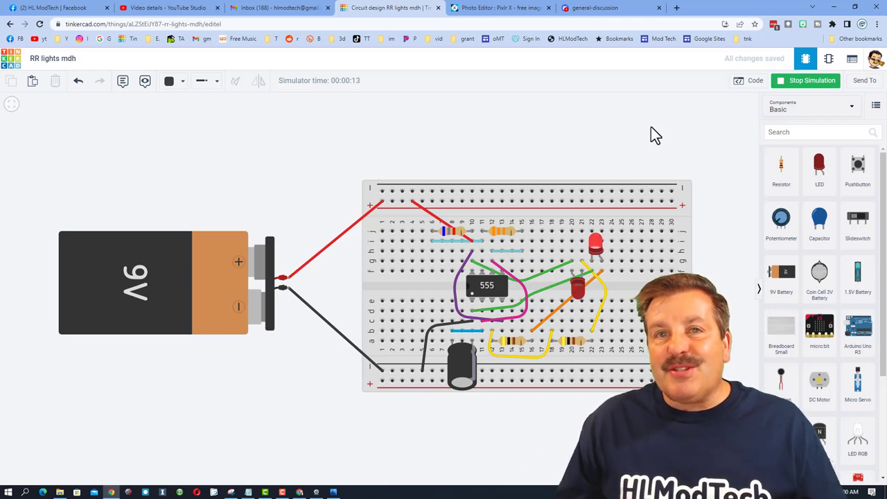
{"action": "mouse_move", "coordinate": [471, 239]}
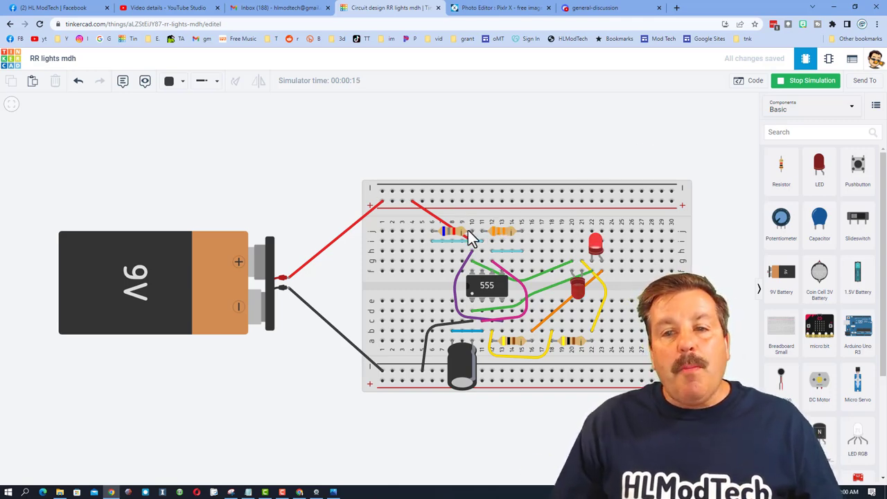
{"action": "mouse_move", "coordinate": [461, 267]}
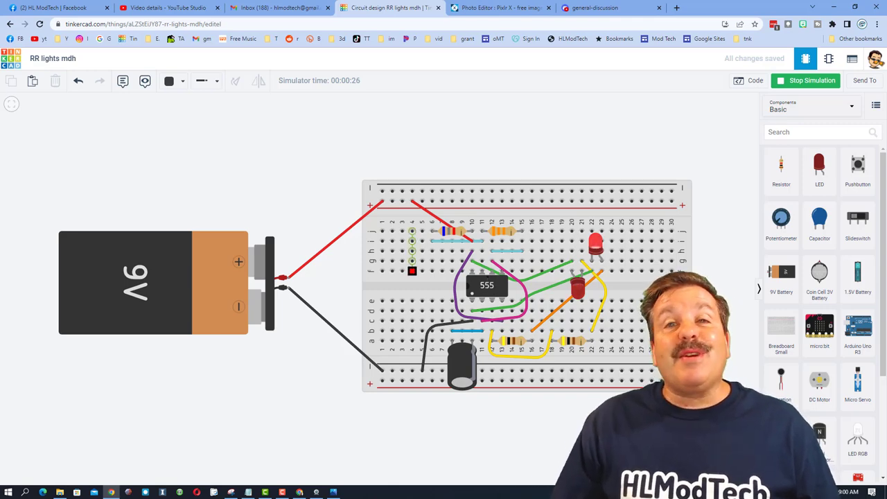
{"action": "left_click", "coordinate": [806, 80]}
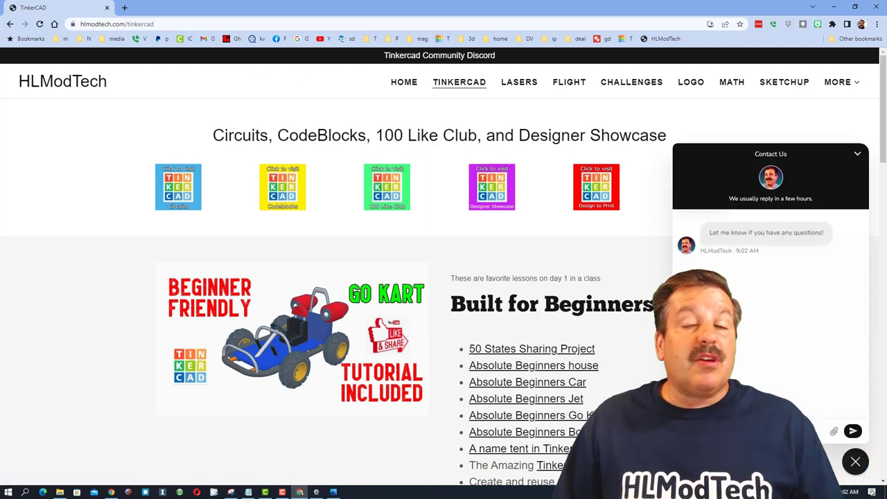
Close the chat, glance at the Circuits lessons page and return to the Tinkercad lessons
{"action": "left_click", "coordinate": [856, 461]}
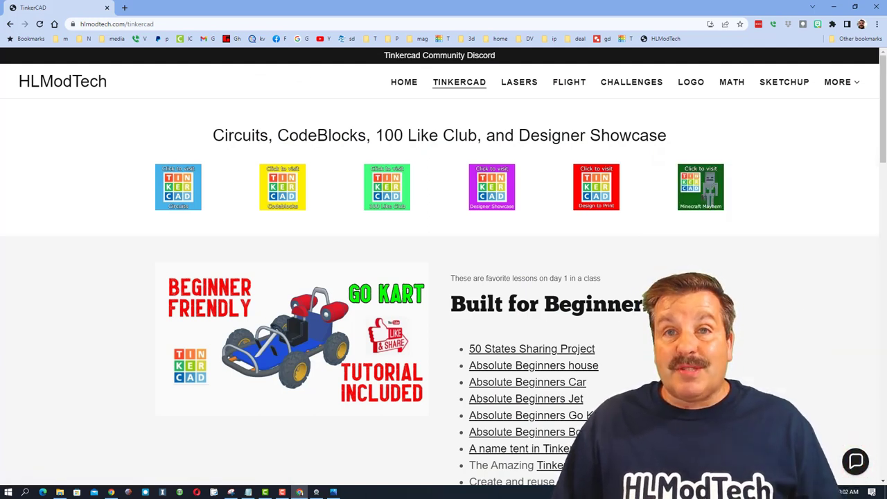
{"action": "left_click", "coordinate": [177, 187]}
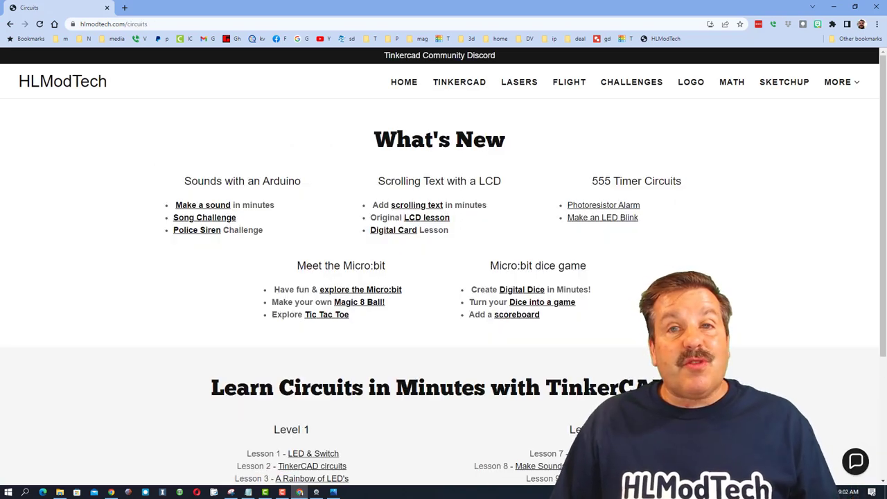
{"action": "left_click", "coordinate": [459, 82]}
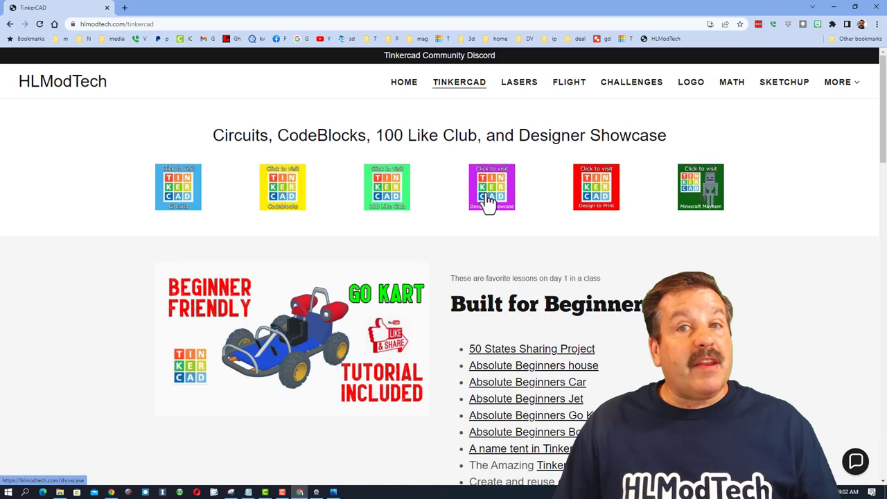
From the Designer Showcase directory, reach the creator's HLModTech Tinkercad profile
{"action": "left_click", "coordinate": [491, 186]}
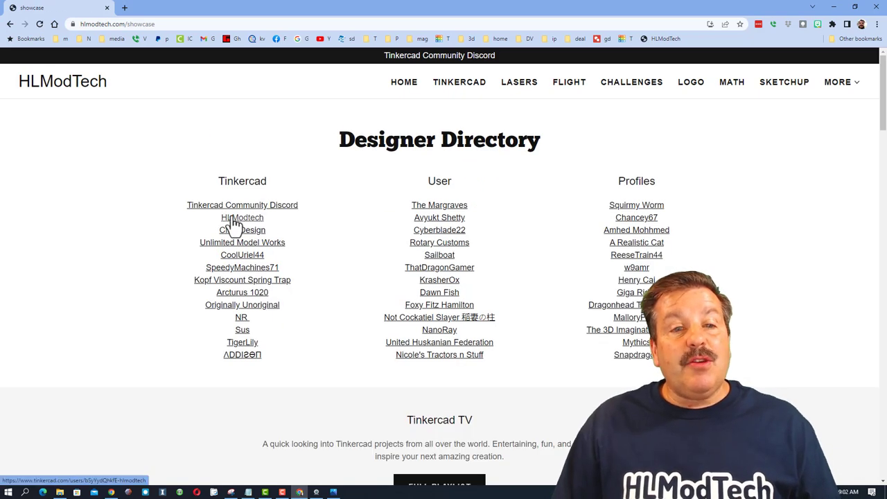
{"action": "left_click", "coordinate": [242, 218]}
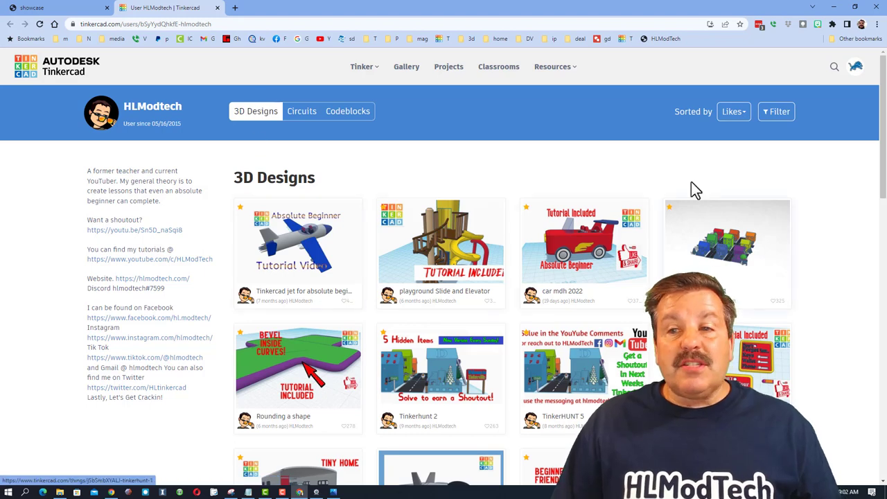
{"action": "mouse_move", "coordinate": [742, 118]}
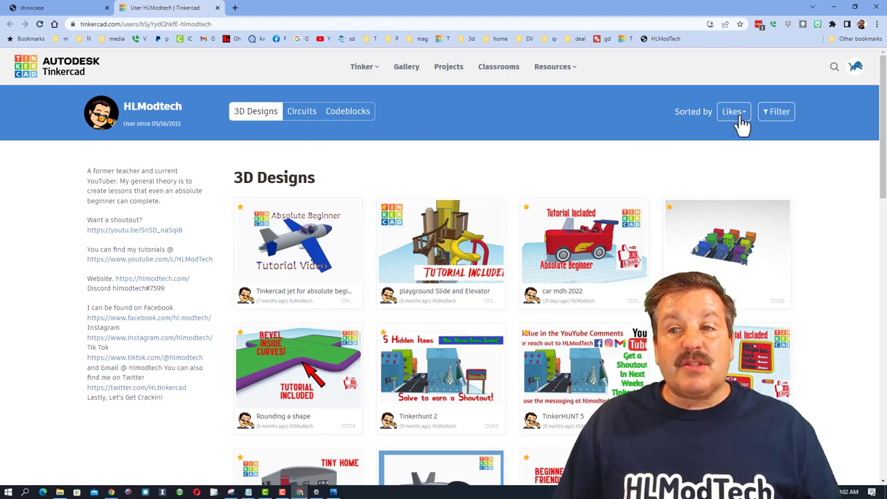
Sort the profile by Latest, view its Circuits, preview the 9v Challenge, then close it
{"action": "left_click", "coordinate": [734, 110]}
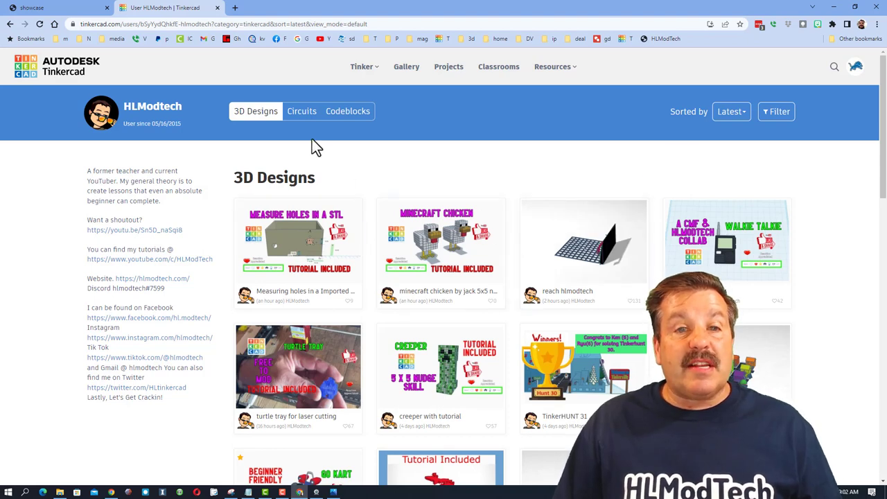
{"action": "left_click", "coordinate": [303, 110]}
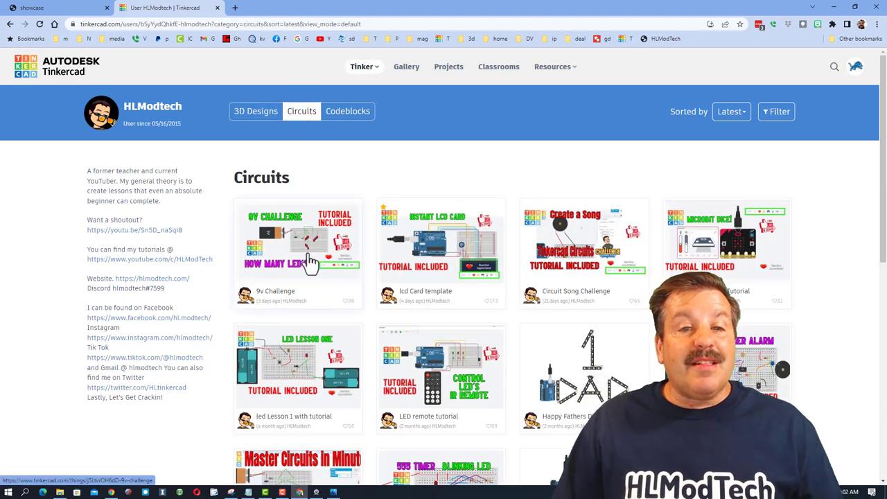
{"action": "left_click", "coordinate": [298, 239]}
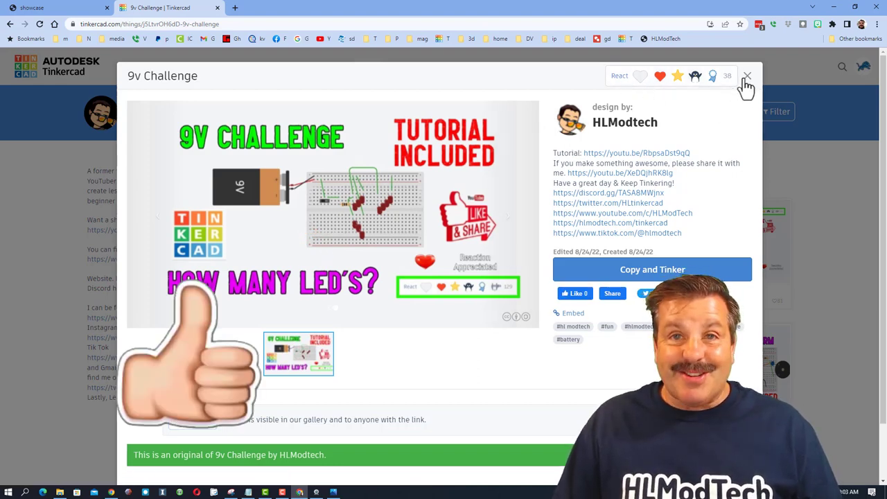
{"action": "left_click", "coordinate": [747, 75]}
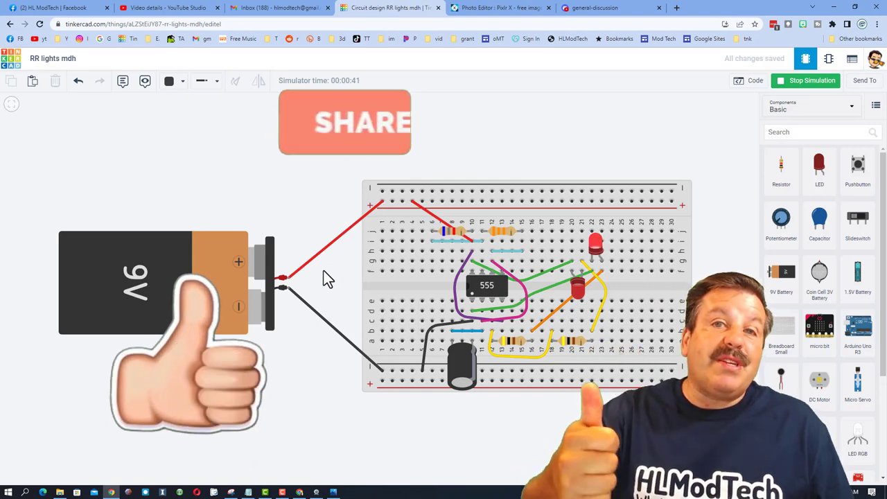